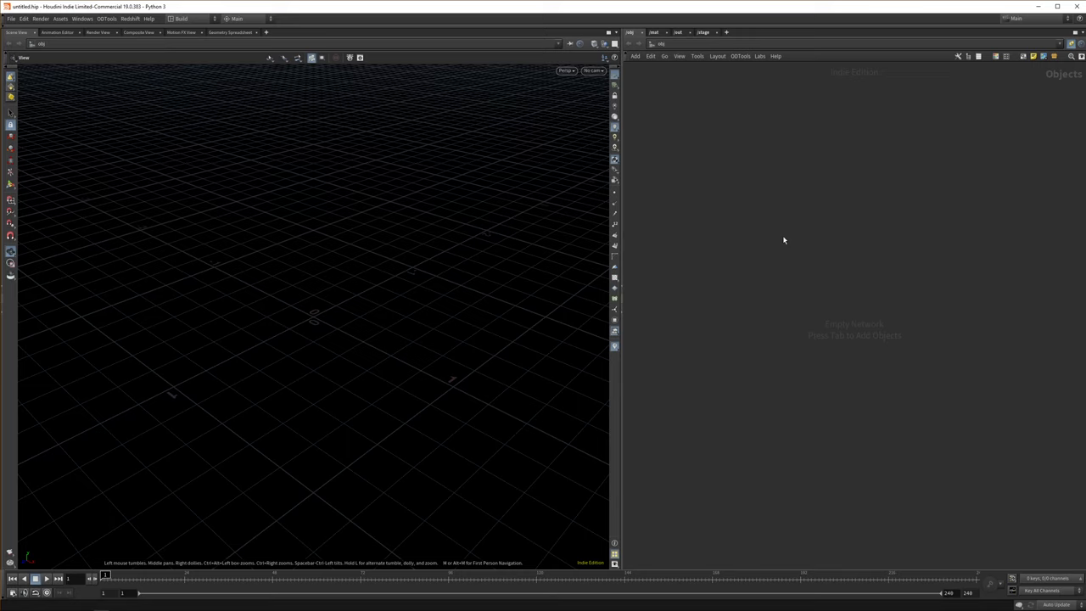
Add a Box SOP of size 0.2 inside the geometry network
{"action": "key", "text": "tab"}
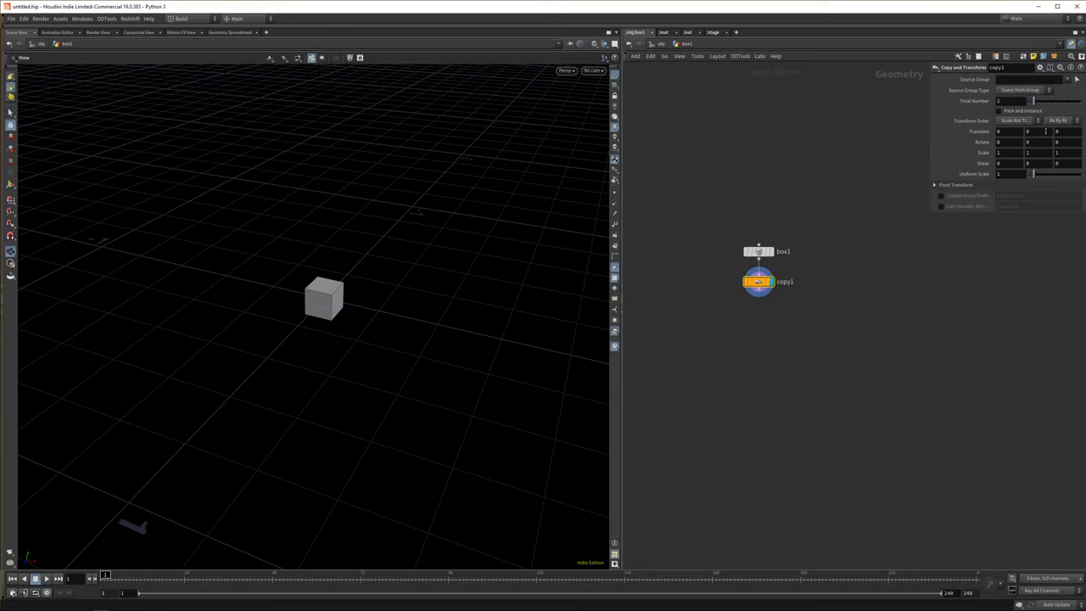
{"action": "type", "text": "0.2"}
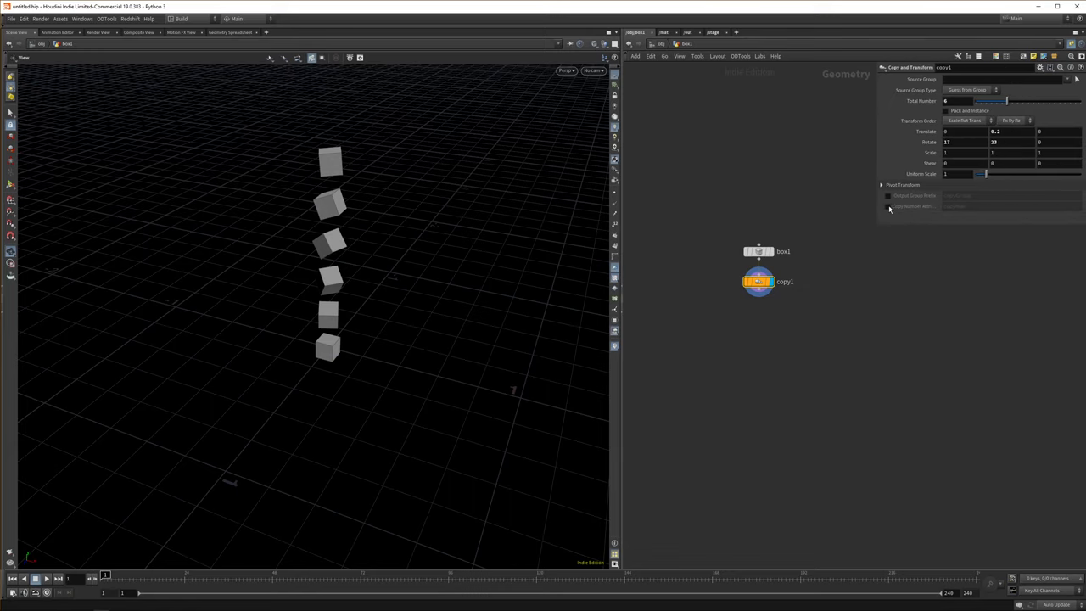
{"action": "left_click", "coordinate": [759, 312]}
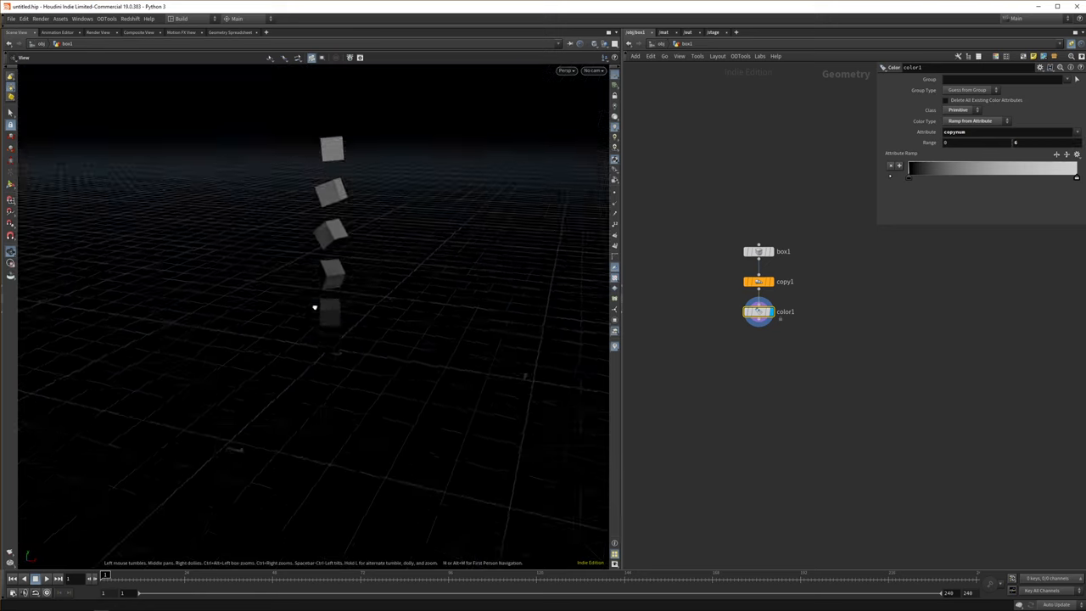
Inspect the trial stack of rotated copies and remove the extra Copy and Color nodes
{"action": "left_click_drag", "start_coordinate": [316, 306], "coordinate": [397, 270]}
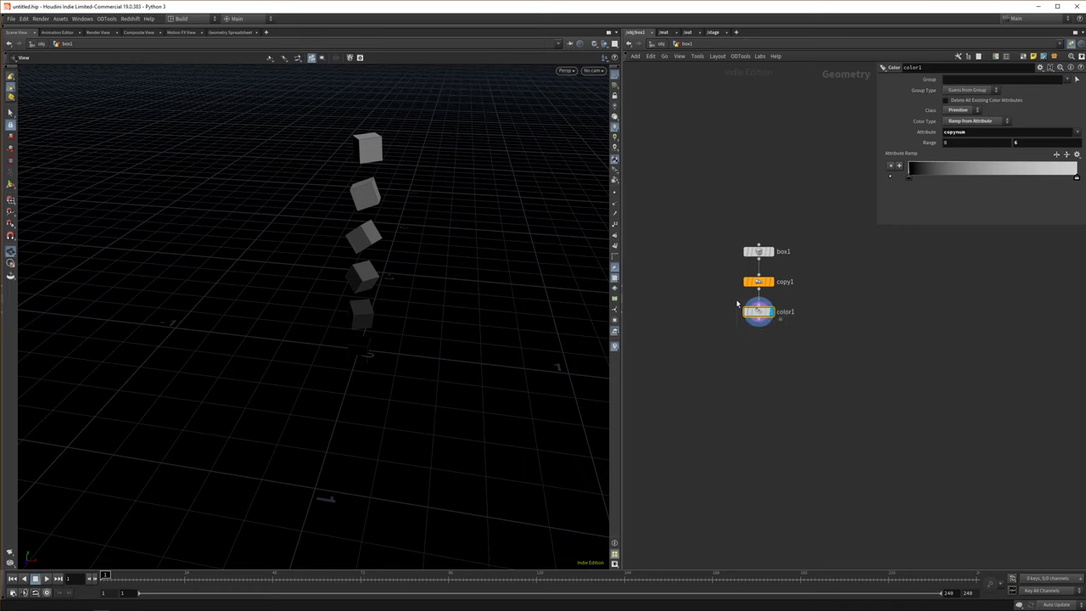
{"action": "left_click", "coordinate": [757, 281]}
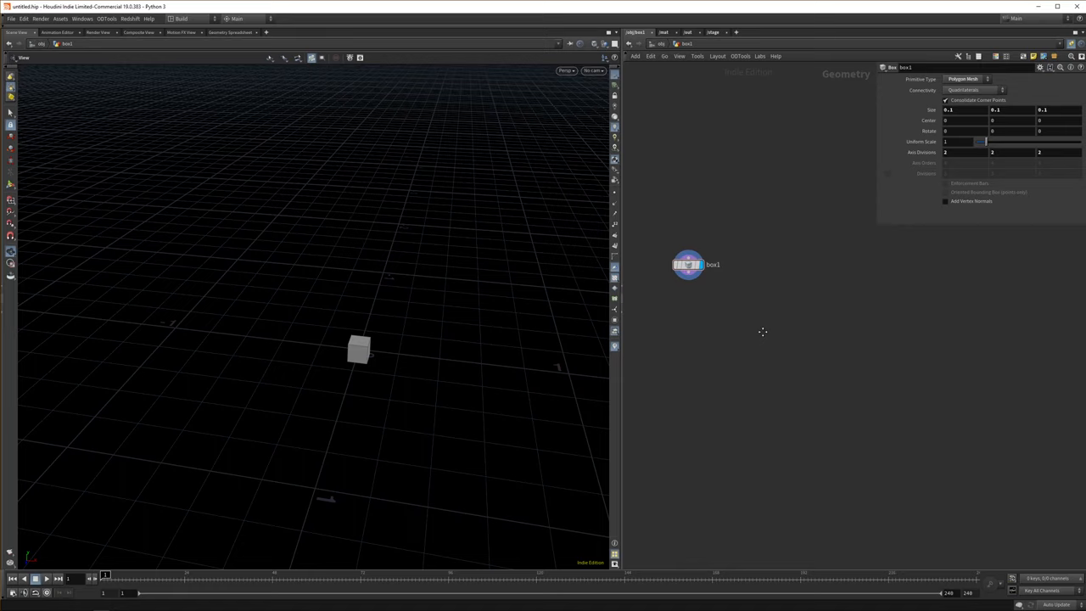
{"action": "mouse_move", "coordinate": [752, 281]}
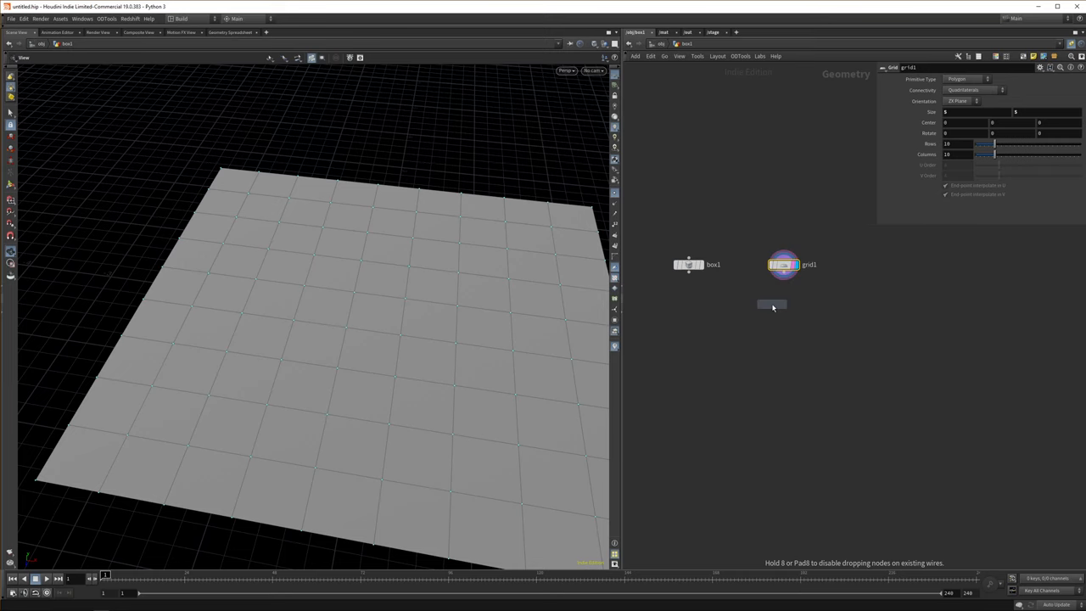
Copy the box onto every grid point with a Copy to Points SOP
{"action": "left_click", "coordinate": [773, 305]}
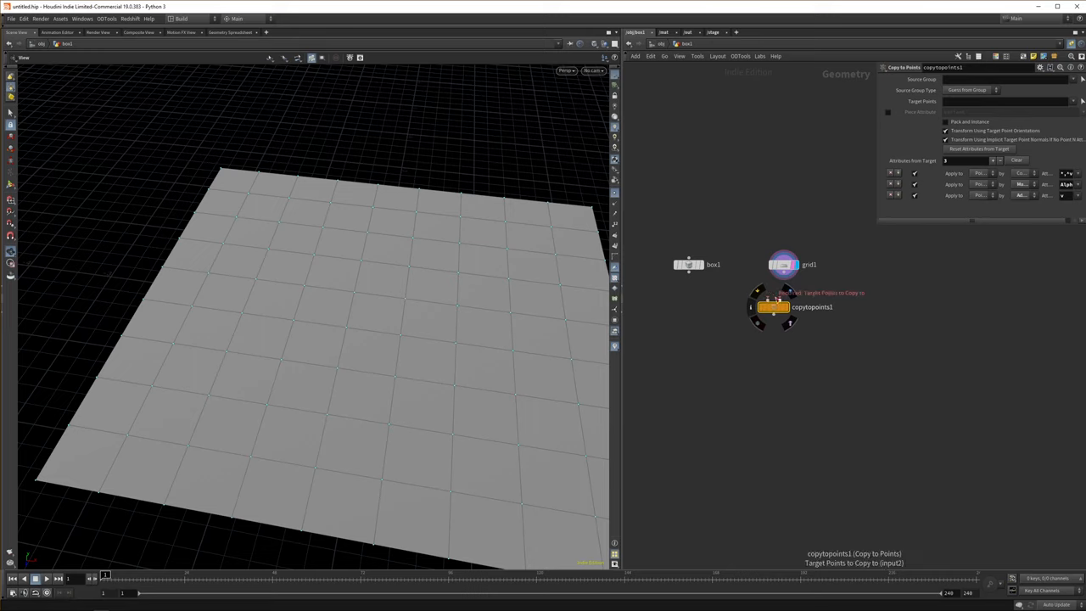
{"action": "mouse_move", "coordinate": [774, 299]}
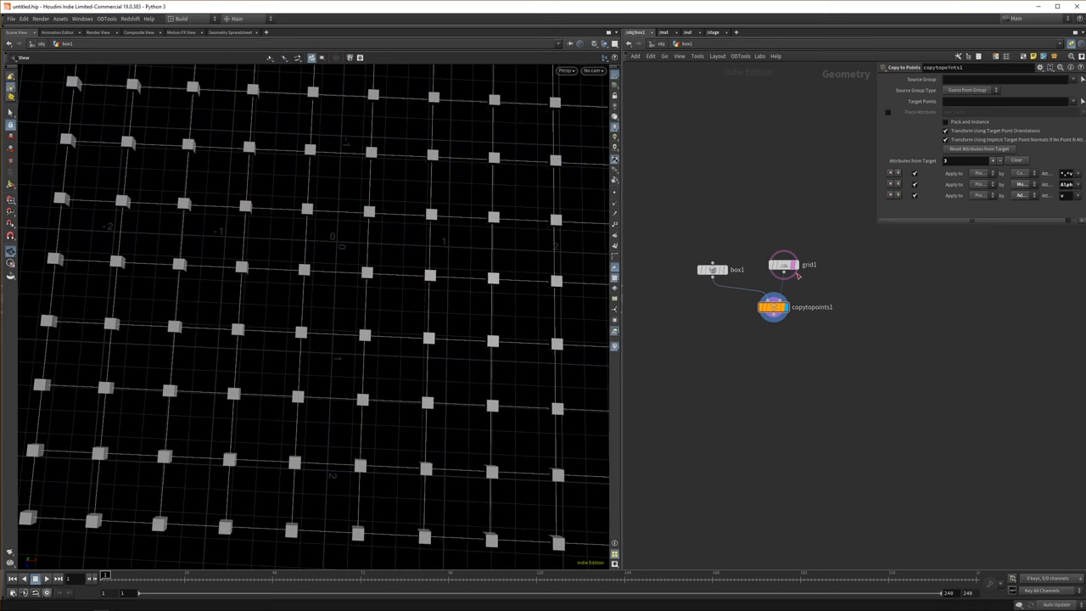
{"action": "left_click_drag", "start_coordinate": [339, 254], "coordinate": [441, 377]}
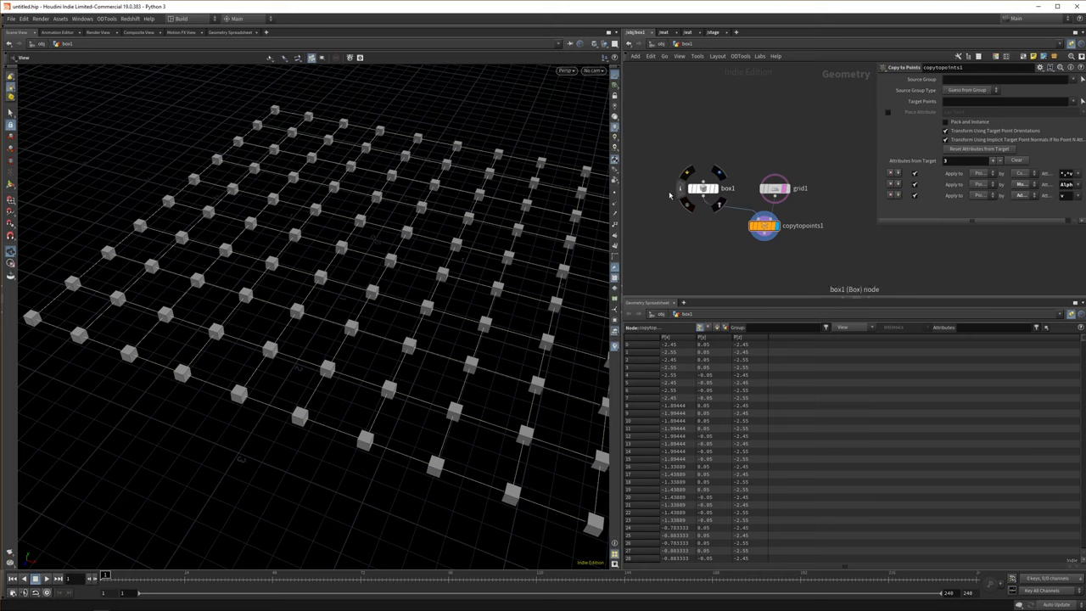
Choose the spot between grid1 and copytopoints1 for a new node
{"action": "left_click", "coordinate": [774, 187]}
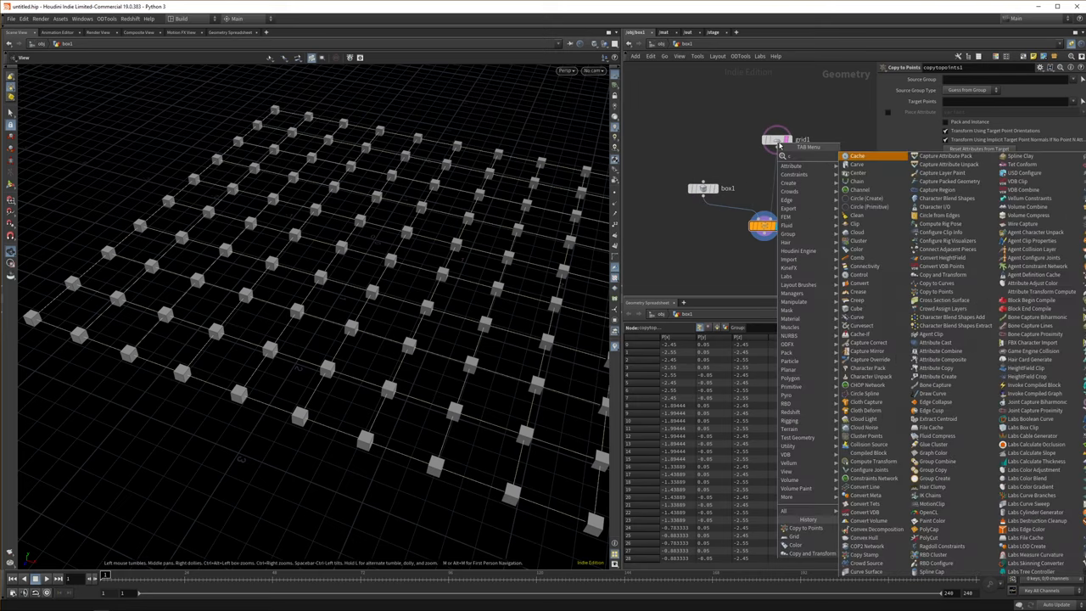
Insert a Color SOP on the grid points with Color Type set to Random
{"action": "left_click", "coordinate": [857, 250]}
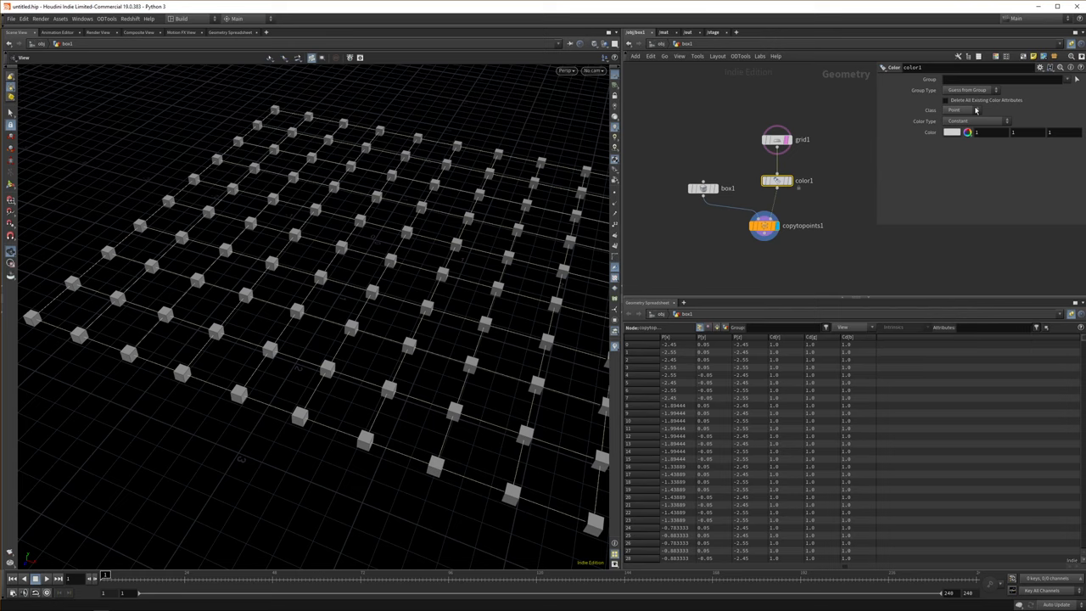
{"action": "mouse_move", "coordinate": [556, 235]}
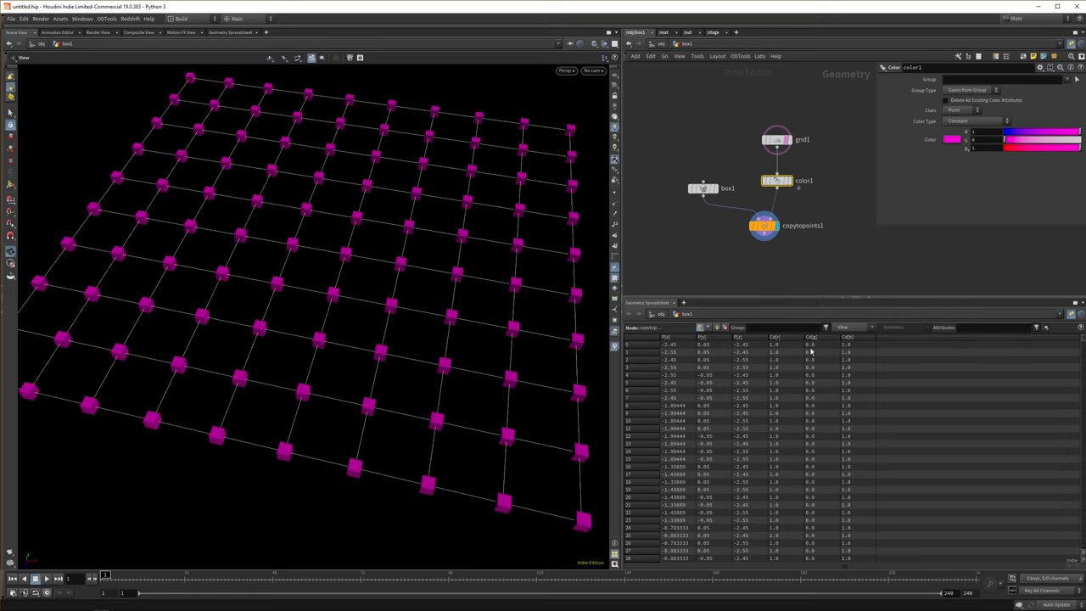
{"action": "left_click", "coordinate": [976, 120]}
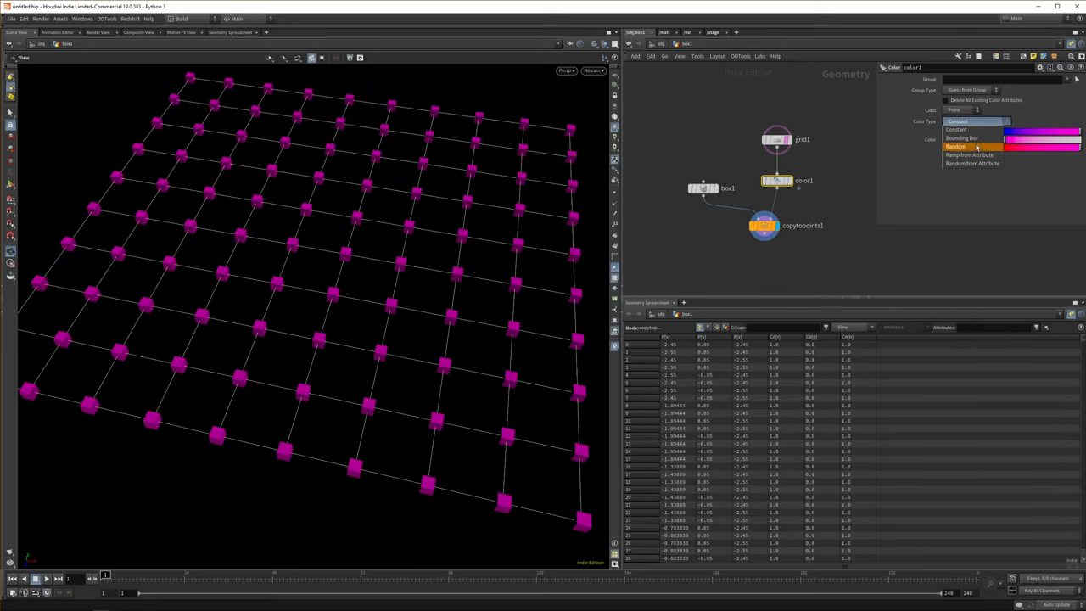
{"action": "left_click", "coordinate": [957, 145]}
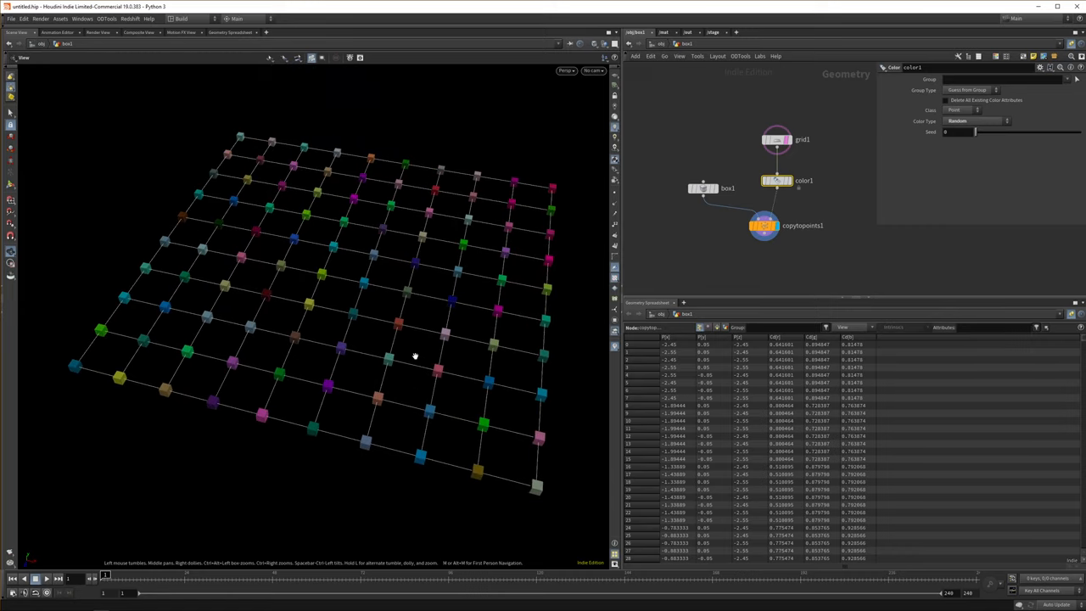
{"action": "left_click_drag", "start_coordinate": [414, 354], "coordinate": [397, 336]}
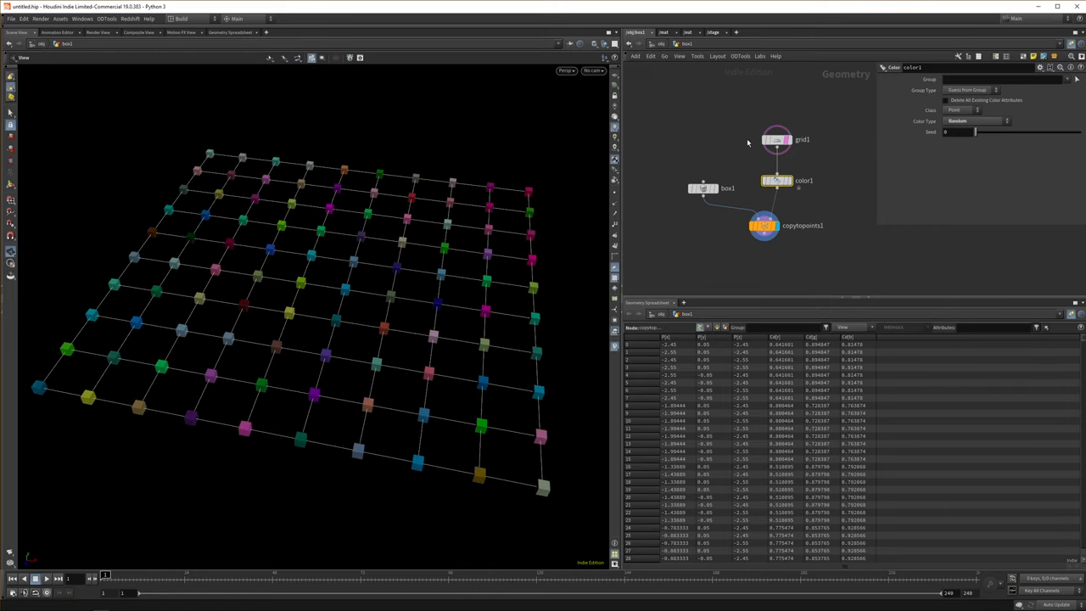
{"action": "mouse_move", "coordinate": [769, 204]}
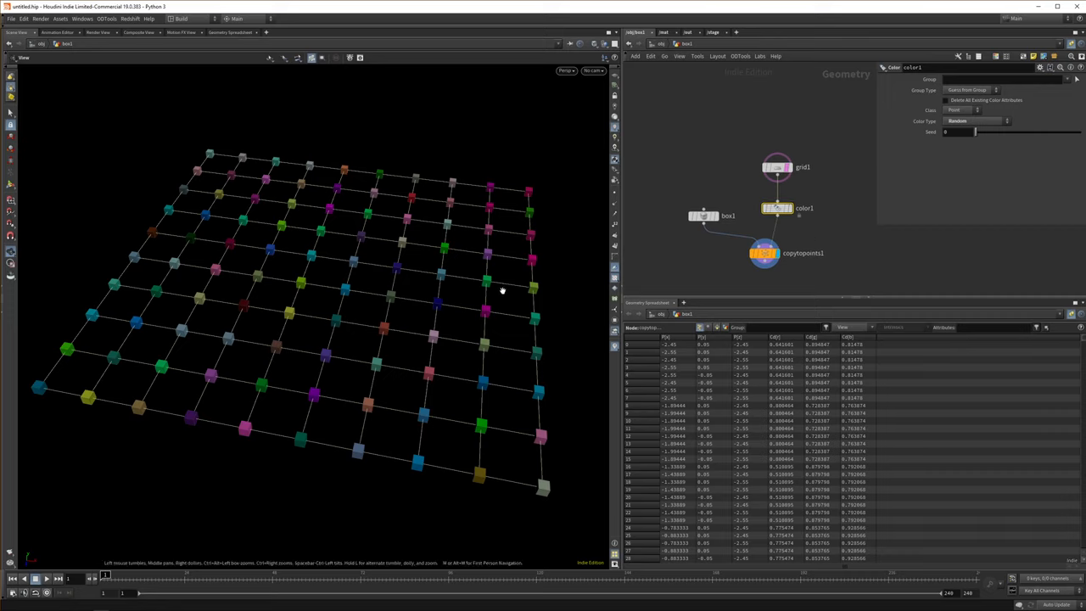
{"action": "mouse_move", "coordinate": [461, 286]}
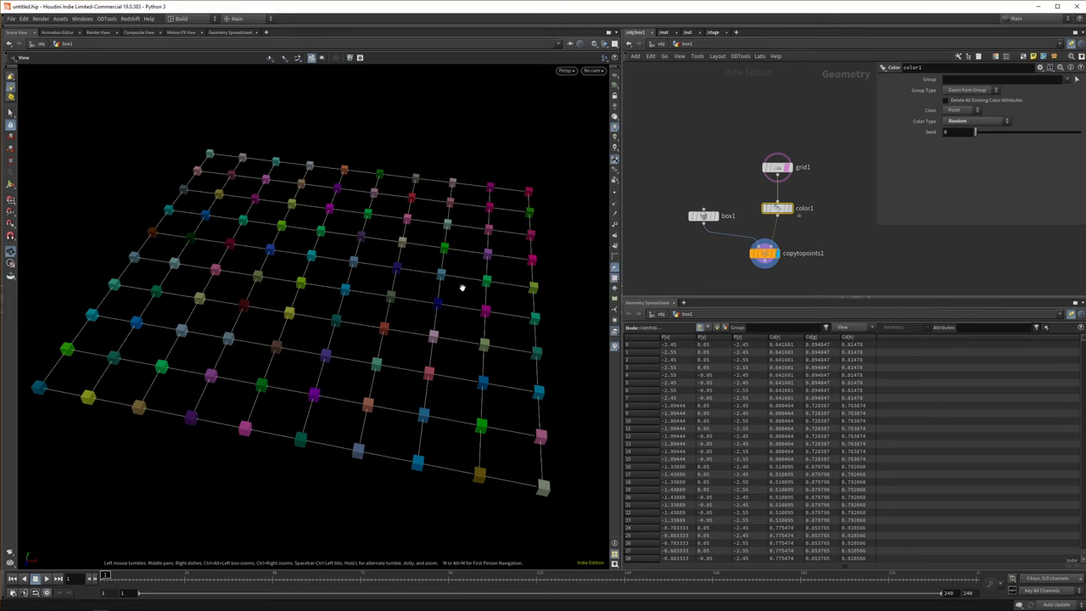
{"action": "mouse_move", "coordinate": [431, 298]}
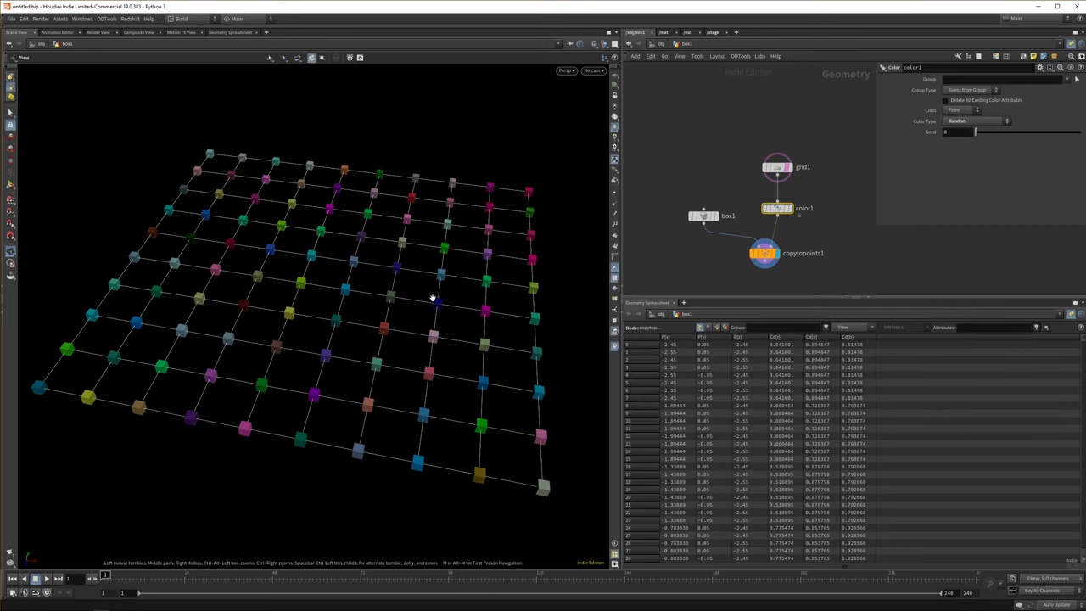
{"action": "left_click_drag", "start_coordinate": [433, 297], "coordinate": [336, 285]}
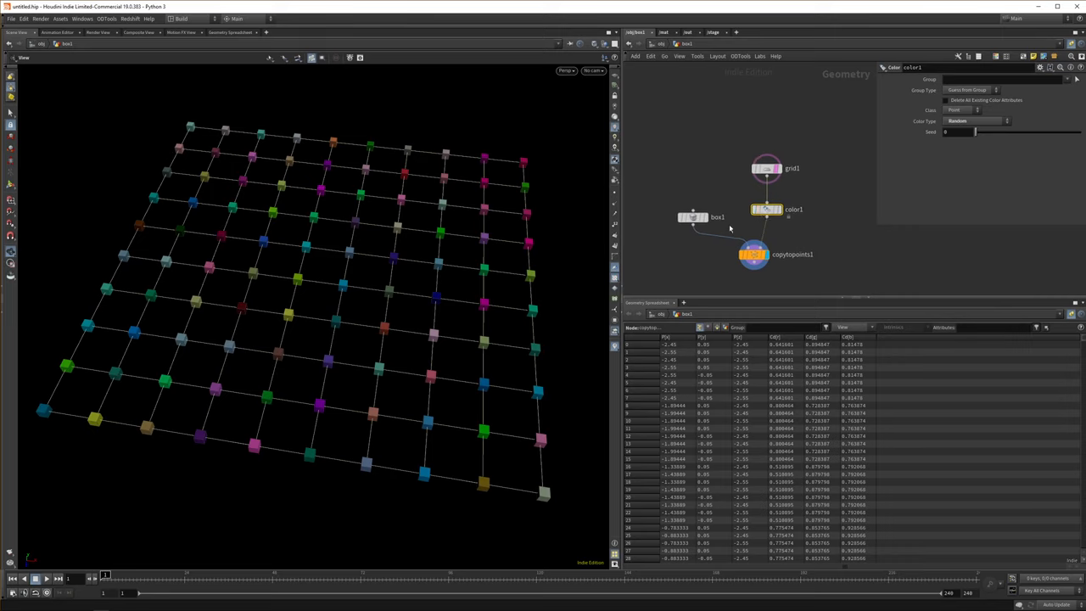
{"action": "mouse_move", "coordinate": [835, 224]}
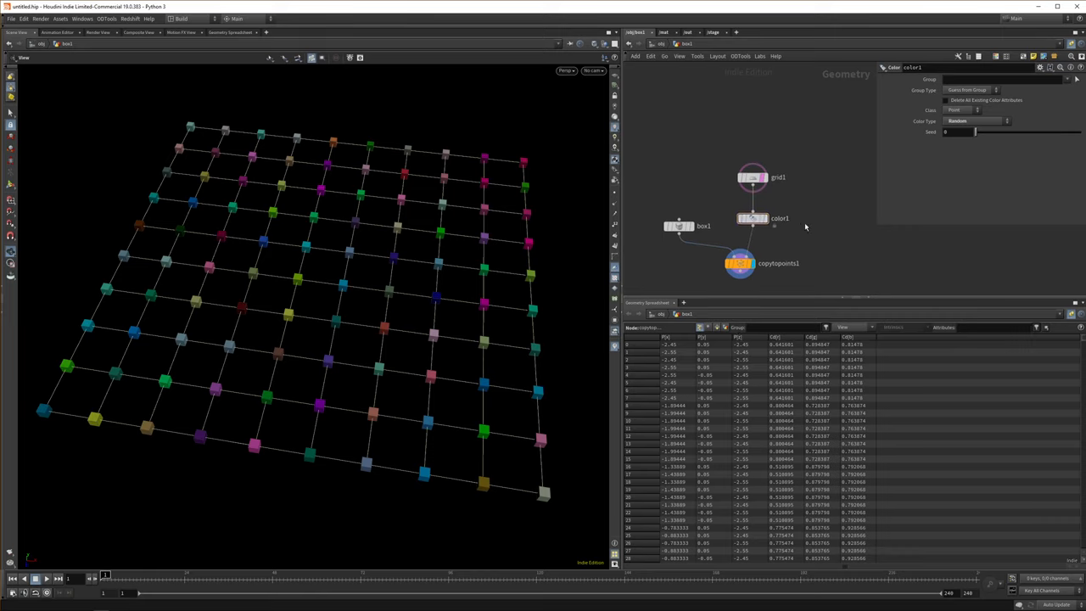
{"action": "mouse_move", "coordinate": [841, 227]}
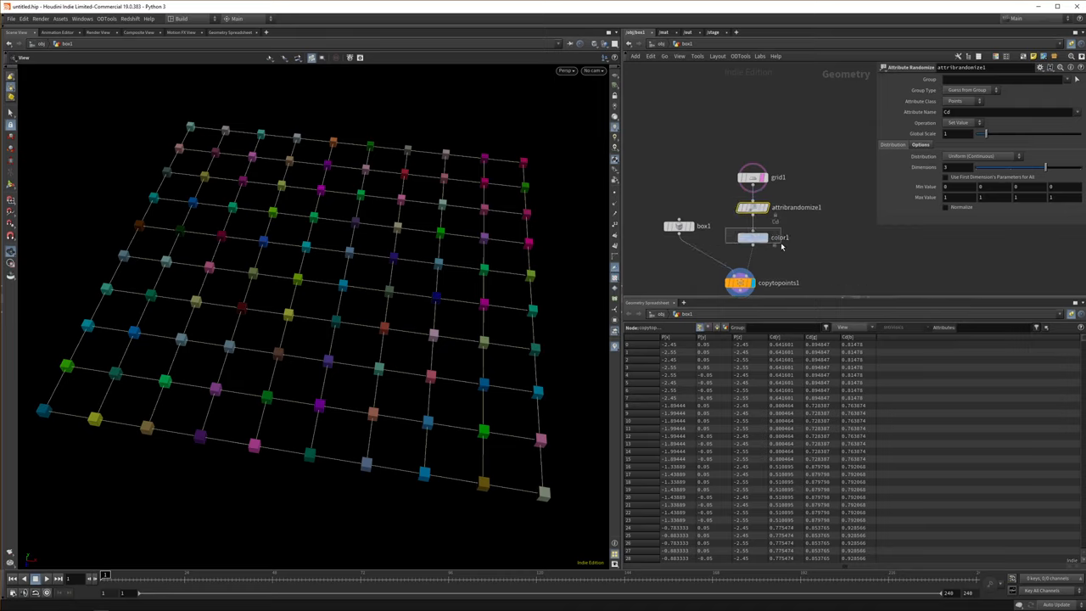
Select the colour node to review its settings after adding Attribute Randomize
{"action": "left_click", "coordinate": [779, 237]}
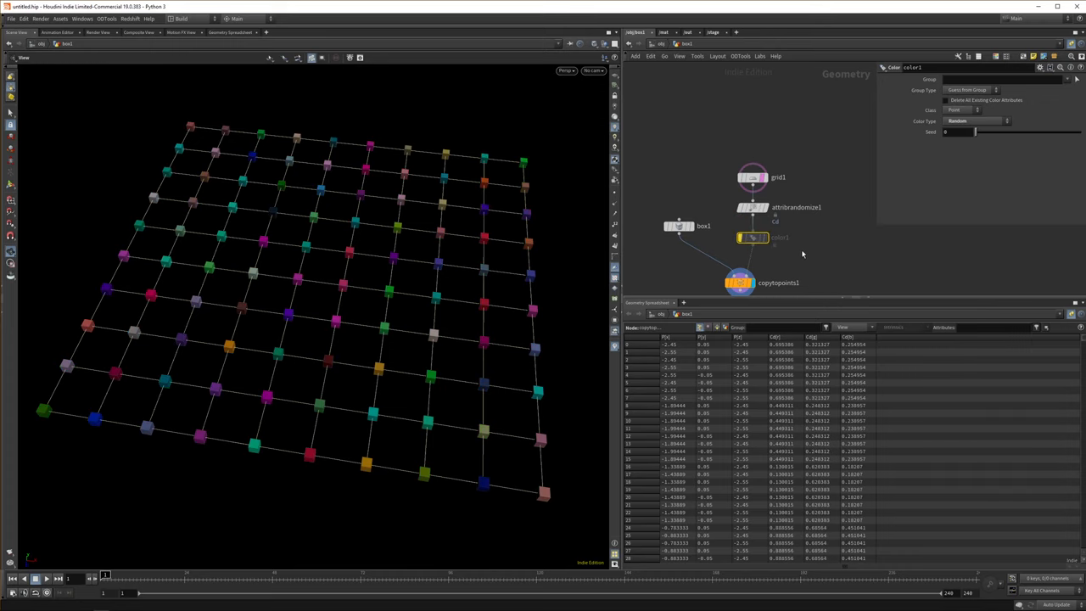
{"action": "mouse_move", "coordinate": [540, 233]}
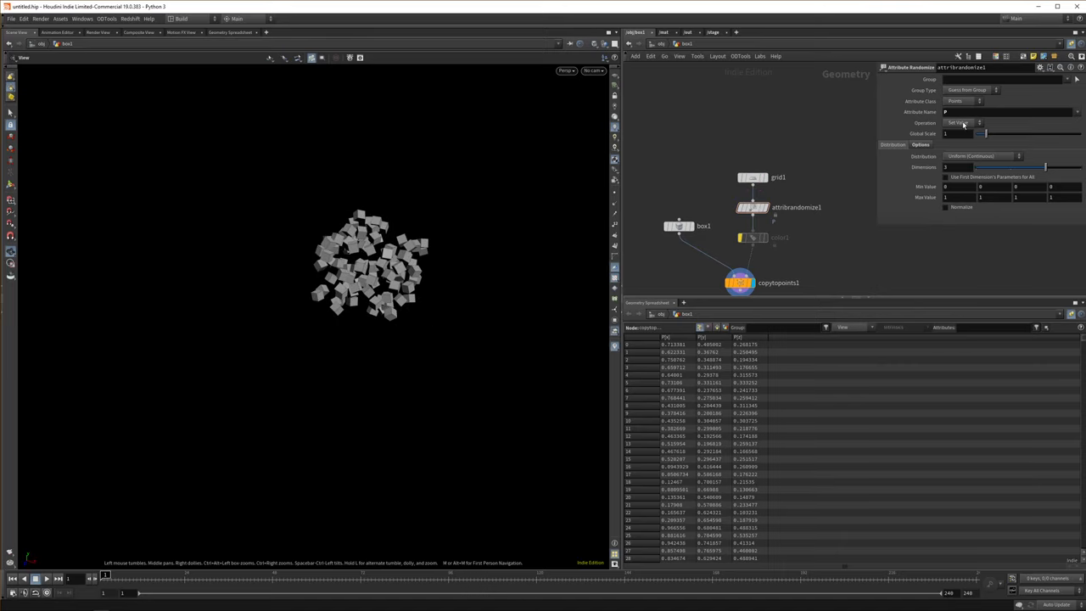
Randomize the N attribute and adjust its value range with the ladder slider
{"action": "left_click", "coordinate": [964, 122]}
{"action": "type", "text": "0.2"}
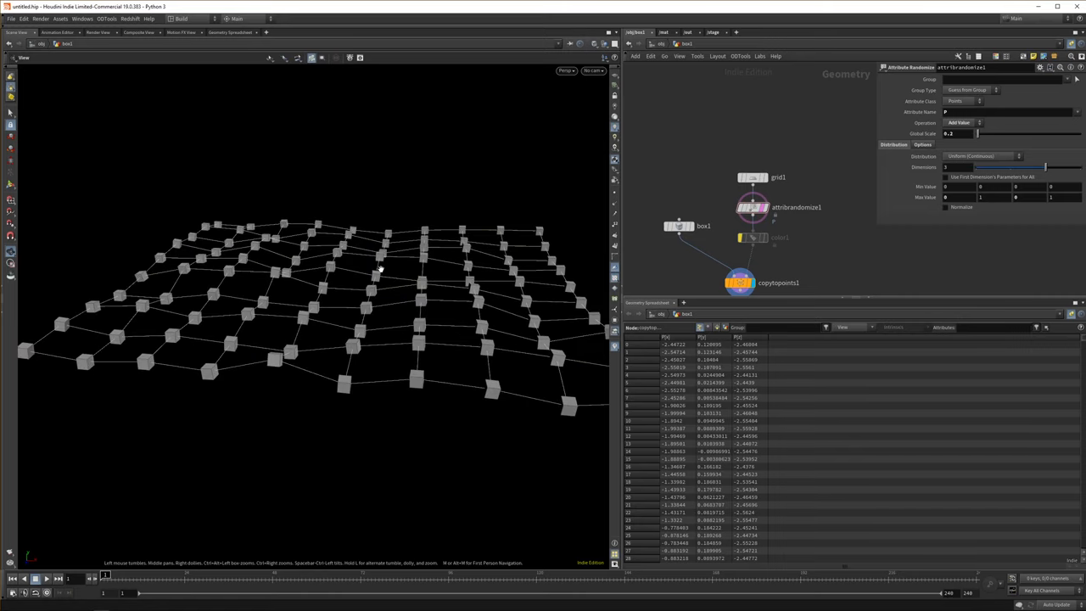
{"action": "mouse_move", "coordinate": [857, 224]}
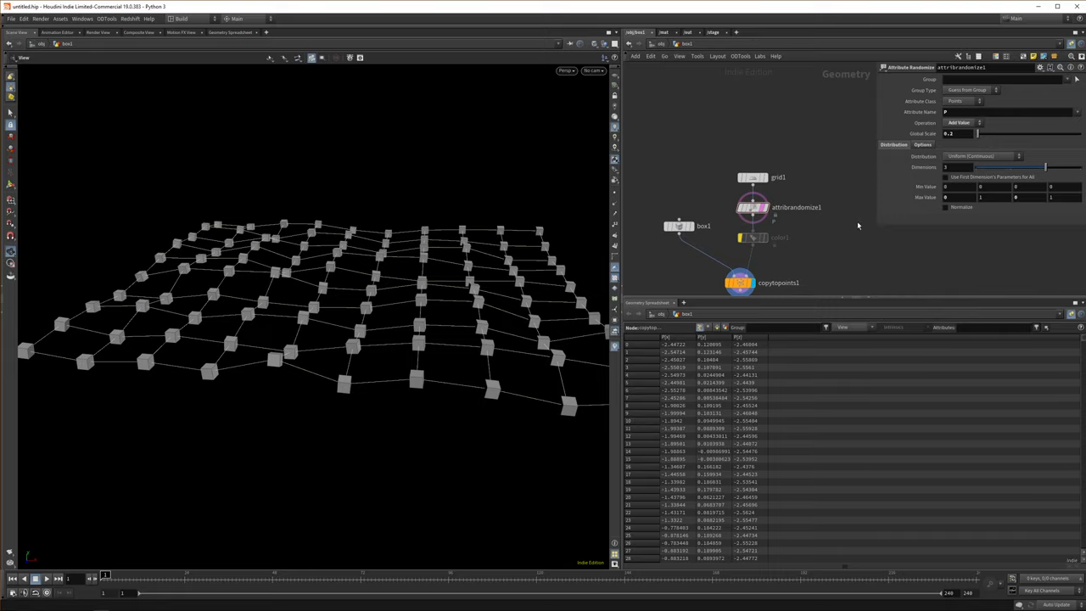
{"action": "mouse_move", "coordinate": [823, 221]}
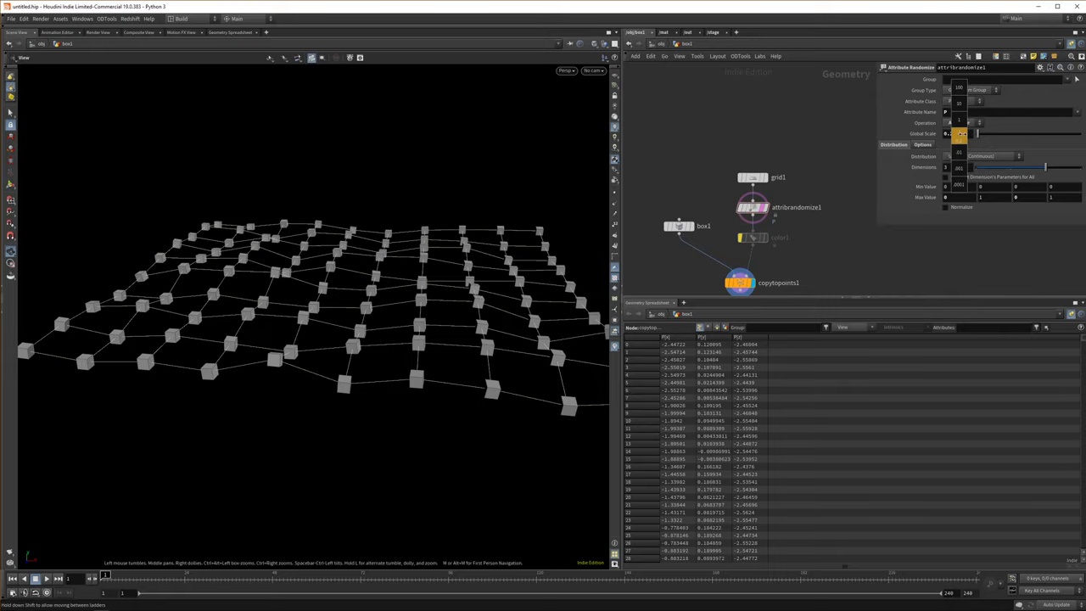
{"action": "left_click_drag", "start_coordinate": [961, 132], "coordinate": [1004, 133]}
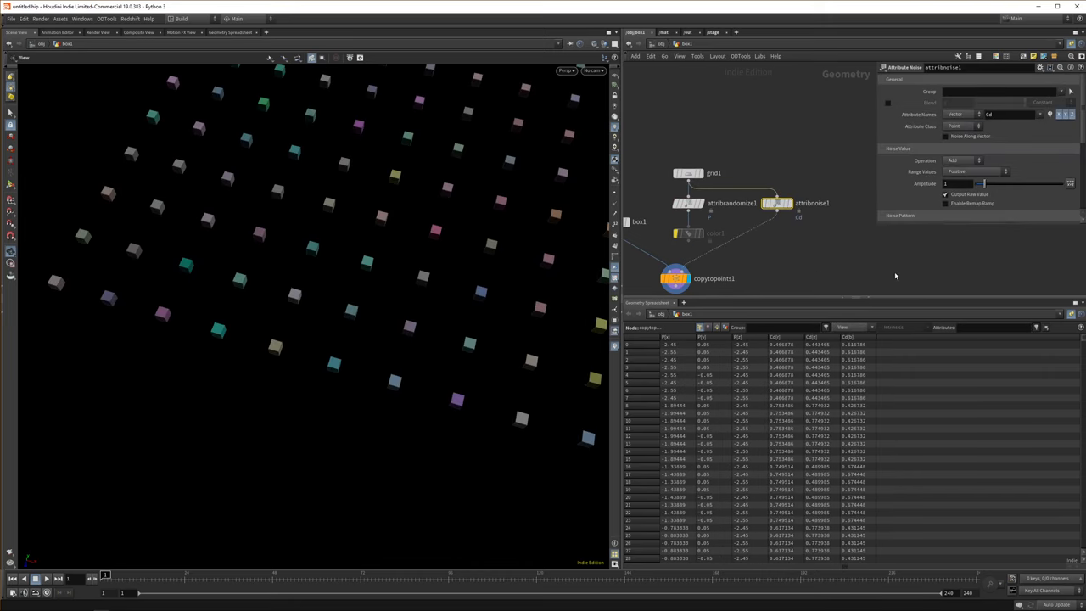
{"action": "mouse_move", "coordinate": [790, 258]}
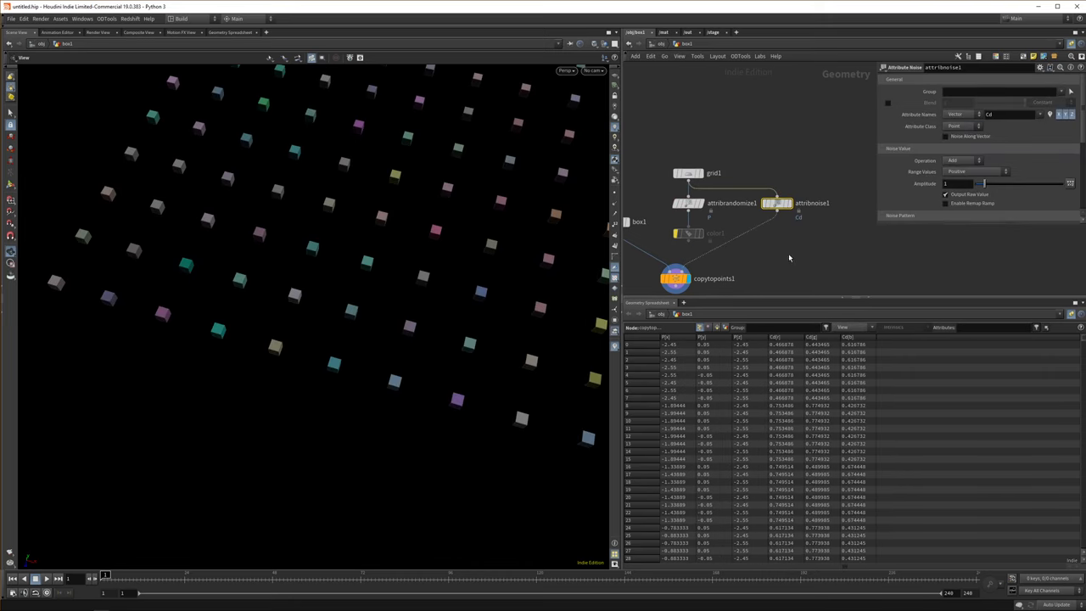
{"action": "mouse_move", "coordinate": [747, 264]}
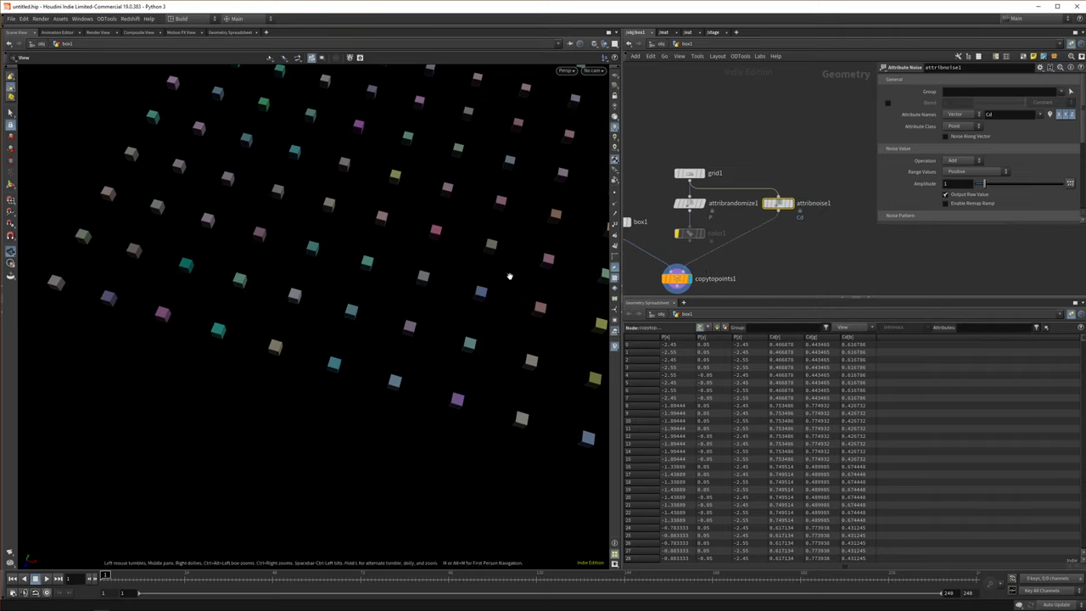
{"action": "left_click", "coordinate": [689, 204]}
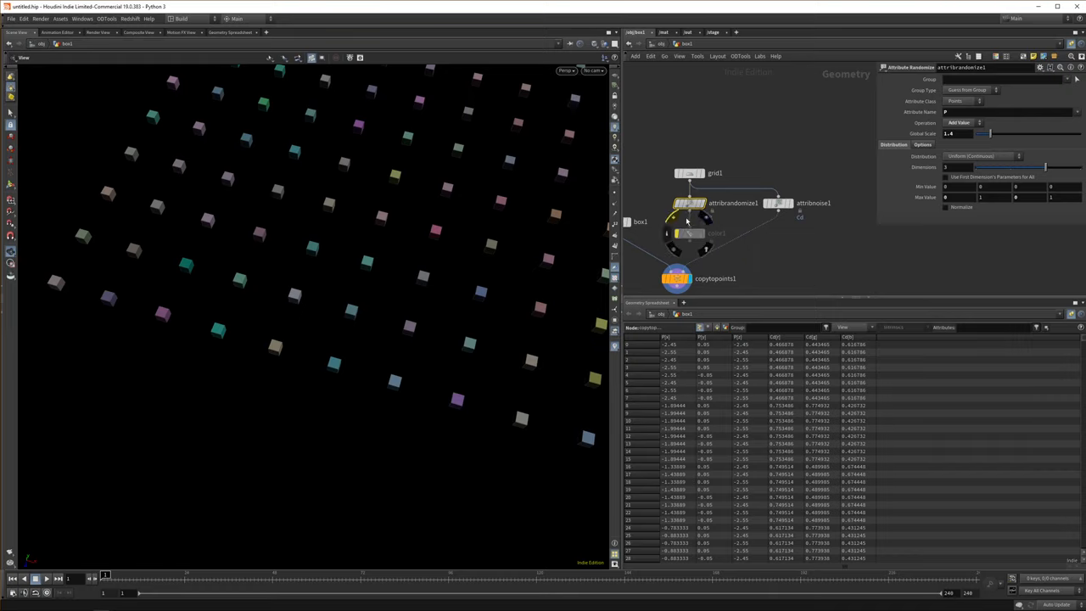
{"action": "left_click", "coordinate": [777, 203]}
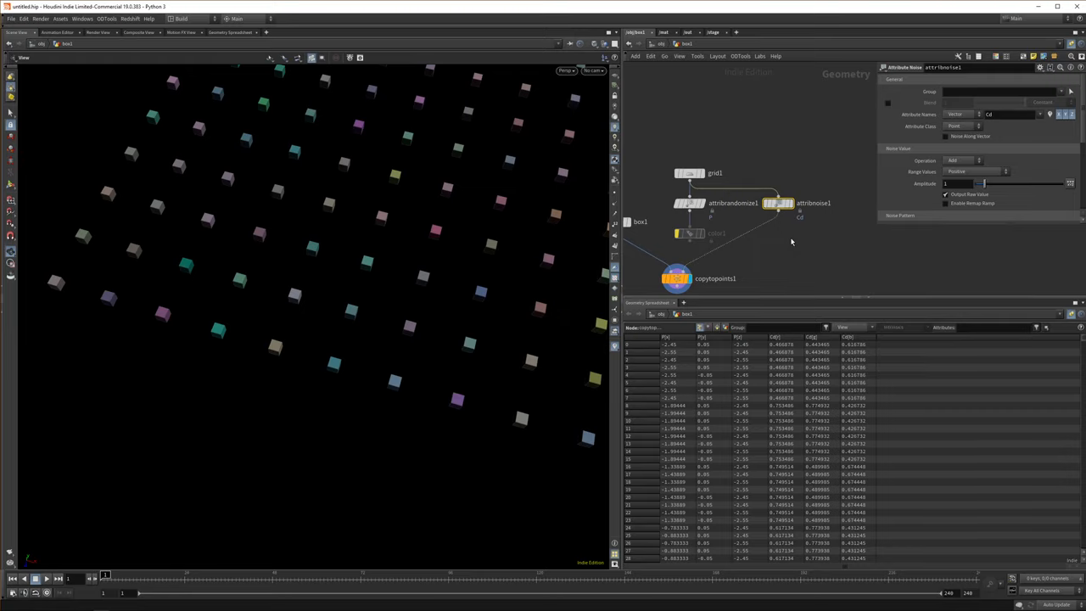
{"action": "mouse_move", "coordinate": [402, 262]}
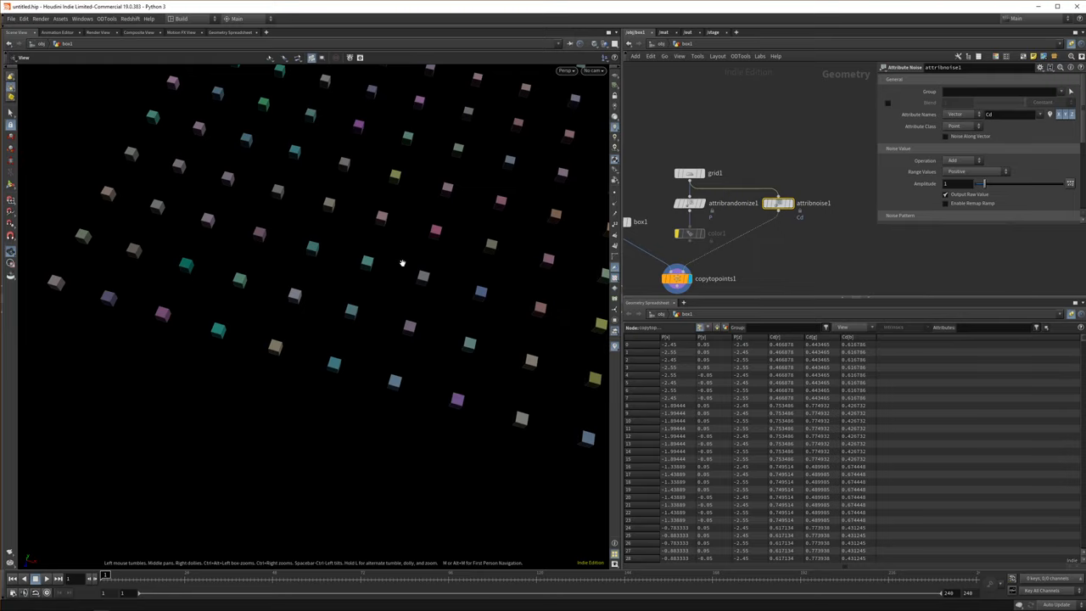
{"action": "left_click_drag", "start_coordinate": [340, 254], "coordinate": [288, 340]}
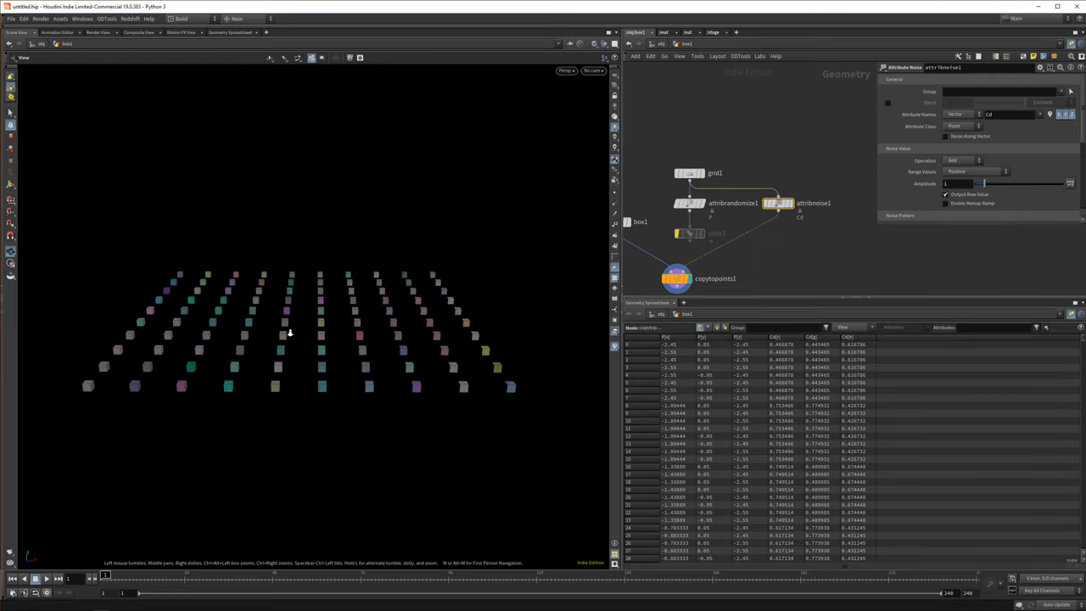
{"action": "left_click_drag", "start_coordinate": [288, 331], "coordinate": [336, 384]}
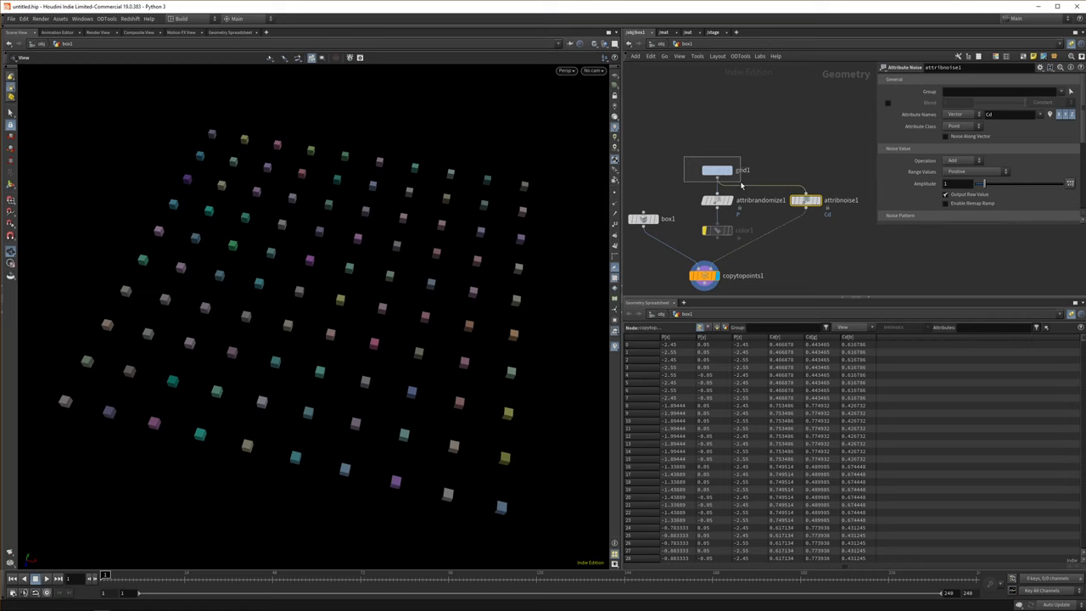
Display the attribnoise node's output and expand its Noise Pattern settings
{"action": "left_click", "coordinate": [716, 170]}
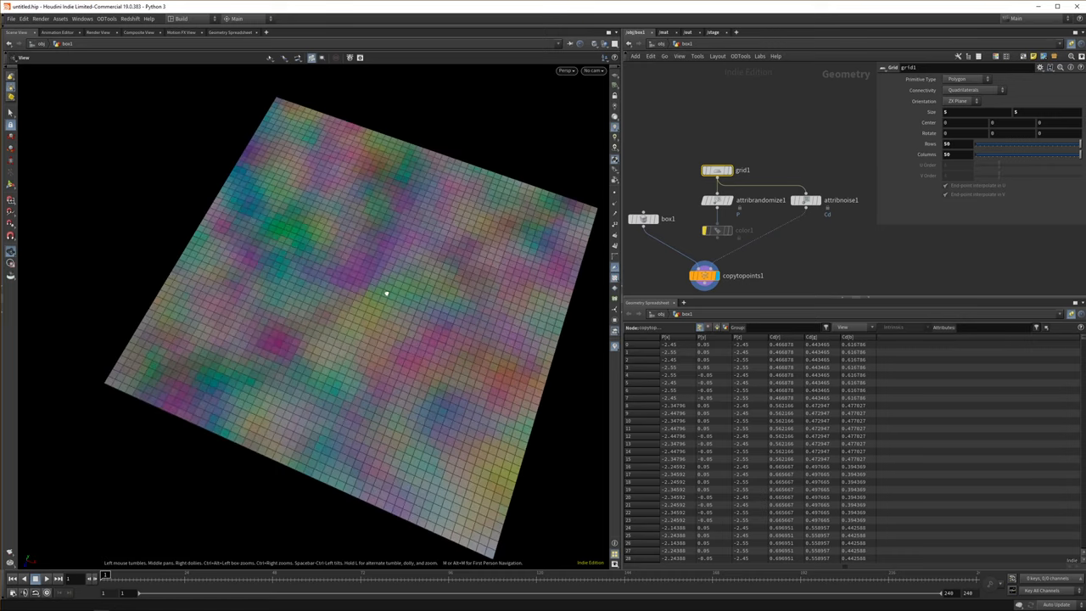
{"action": "left_click", "coordinate": [840, 200]}
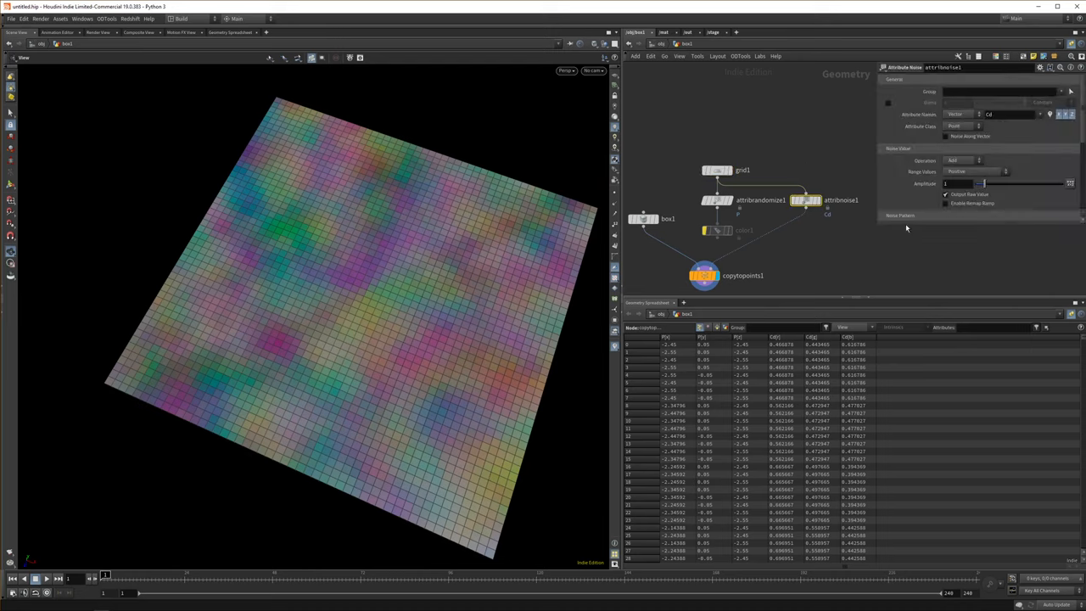
{"action": "left_click", "coordinate": [901, 214]}
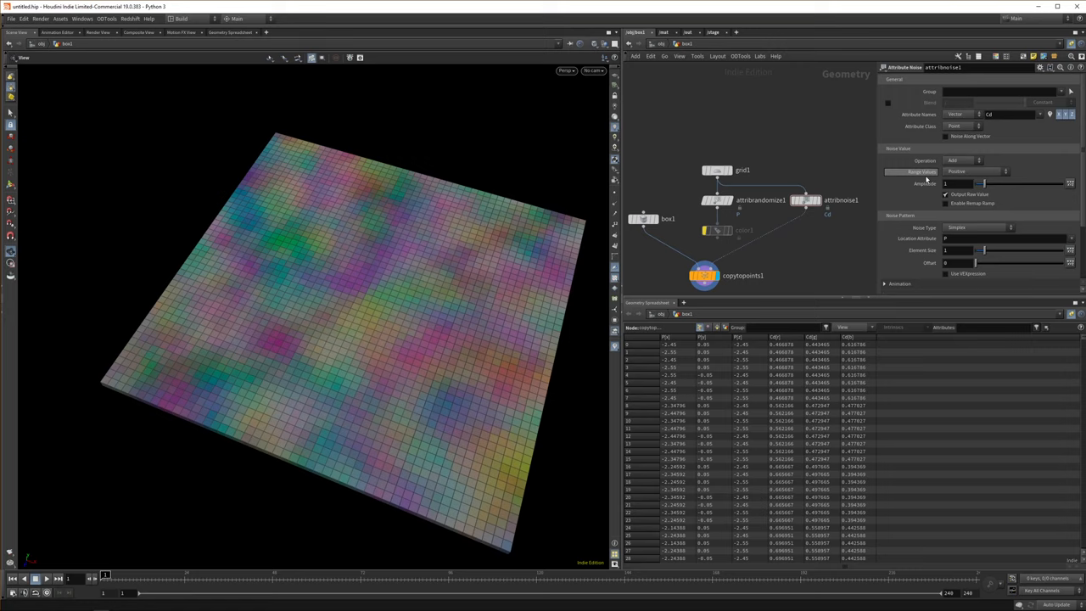
Browse the noise Range Values choices, leaving the original range
{"action": "left_click", "coordinate": [976, 172]}
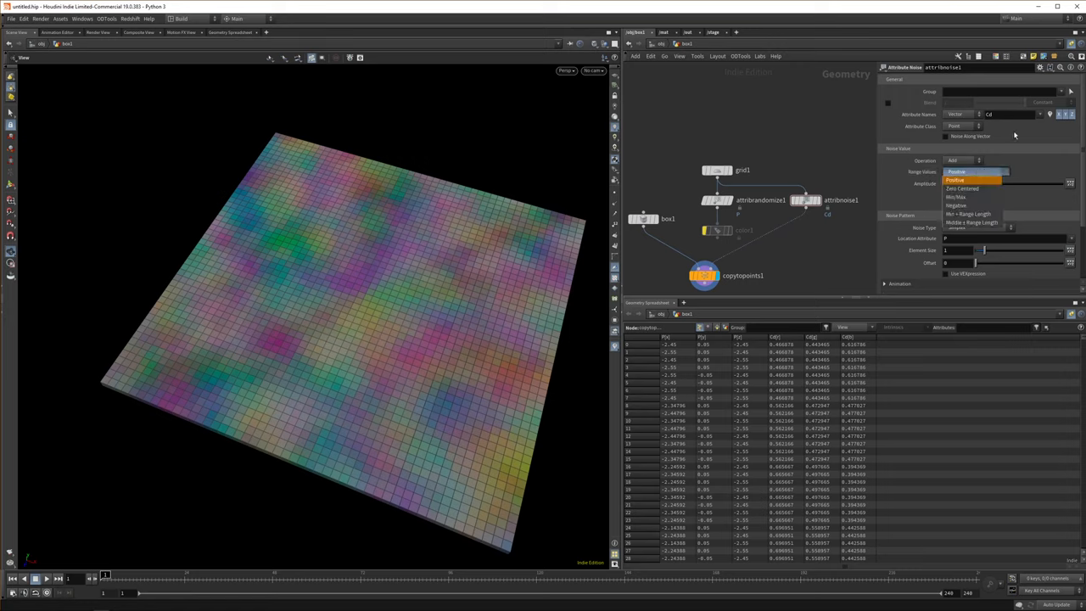
{"action": "left_click", "coordinate": [957, 180]}
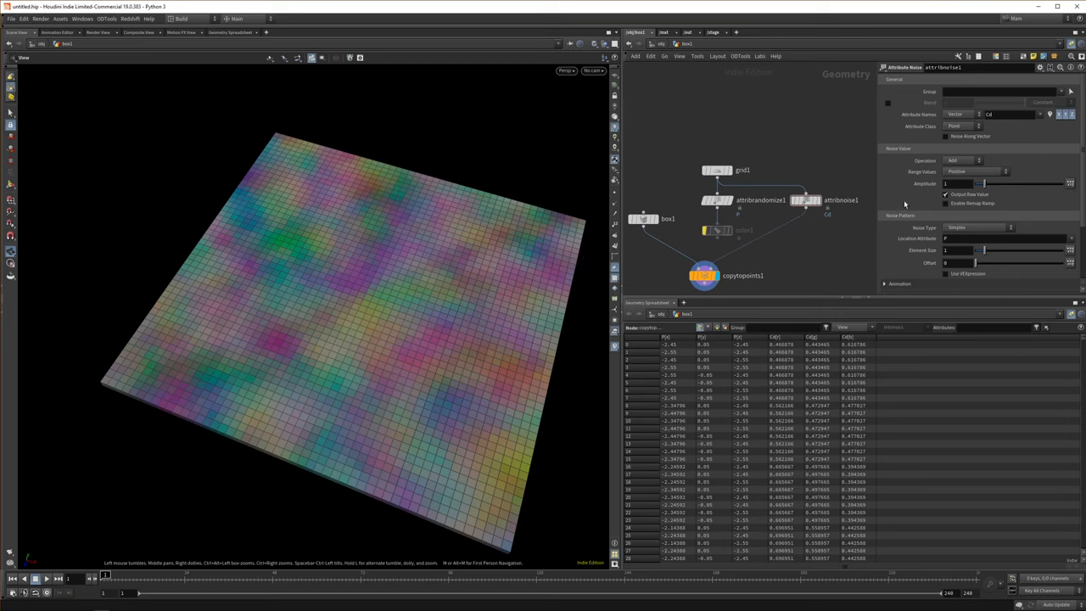
{"action": "mouse_move", "coordinate": [818, 268]}
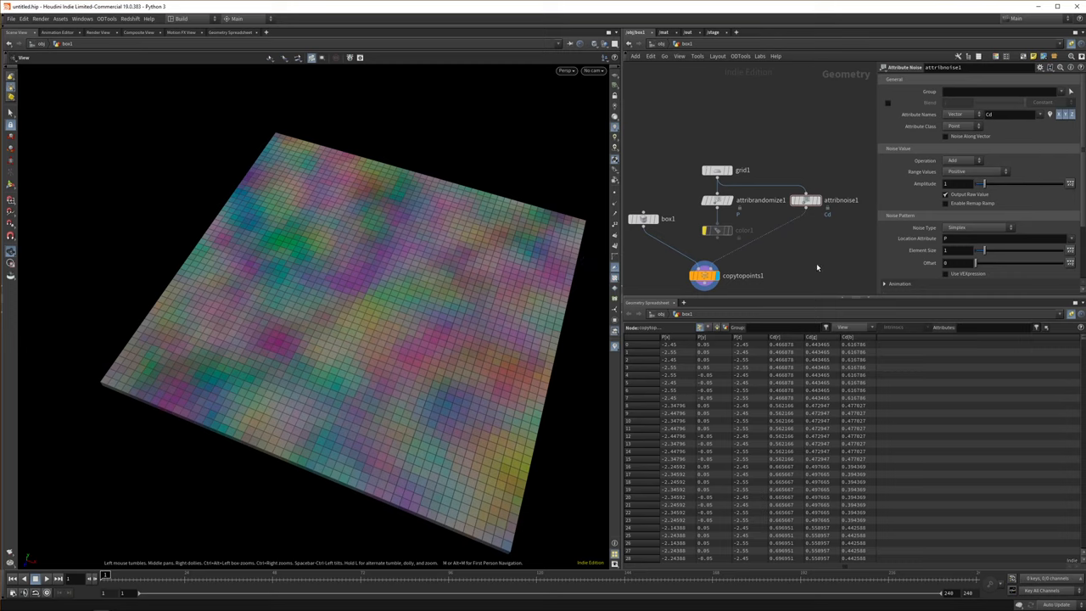
{"action": "mouse_move", "coordinate": [756, 224]}
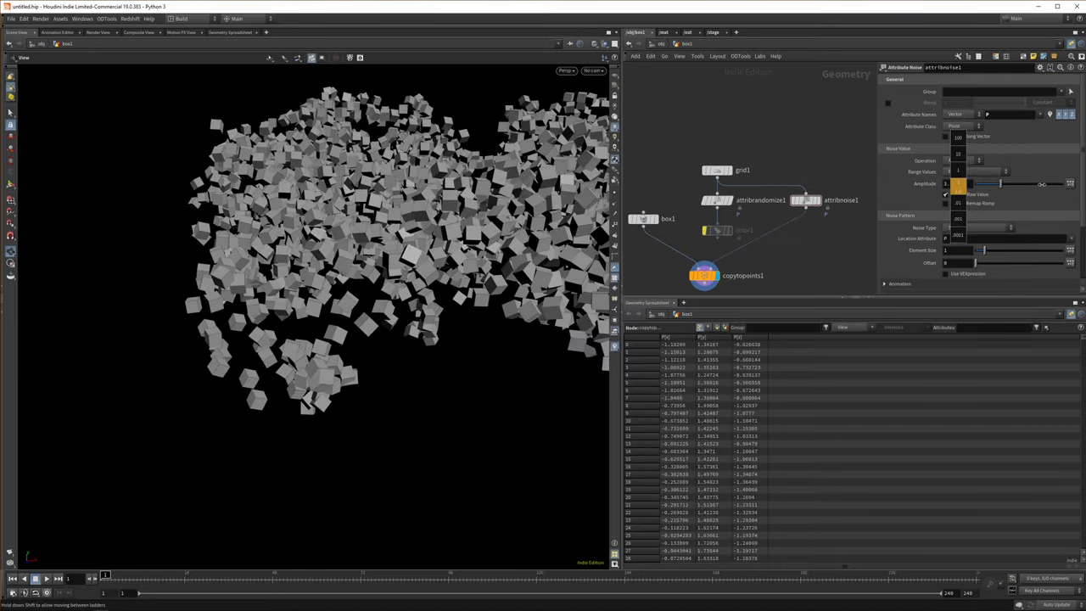
Set Range Values to Zero Centered and switch to a different Noise Type
{"action": "left_click", "coordinate": [964, 160]}
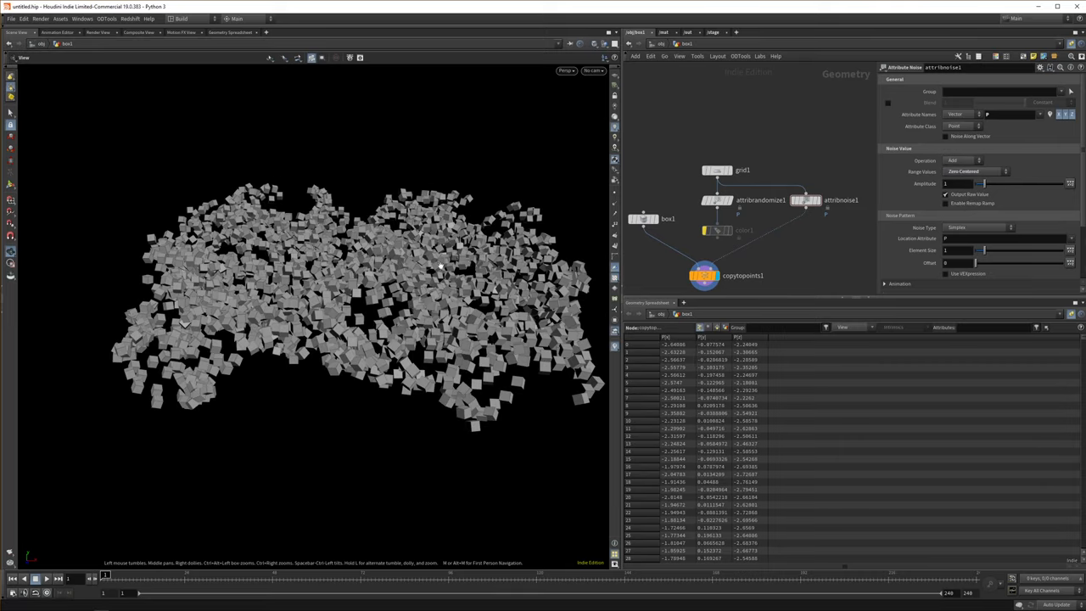
{"action": "left_click_drag", "start_coordinate": [981, 184], "coordinate": [983, 183]}
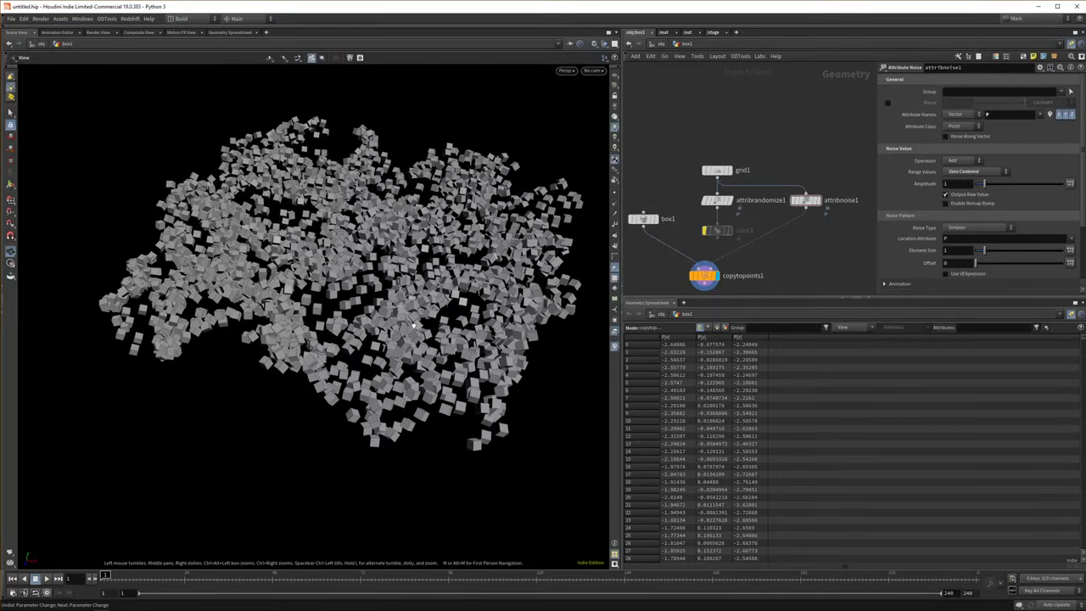
{"action": "left_click", "coordinate": [976, 228]}
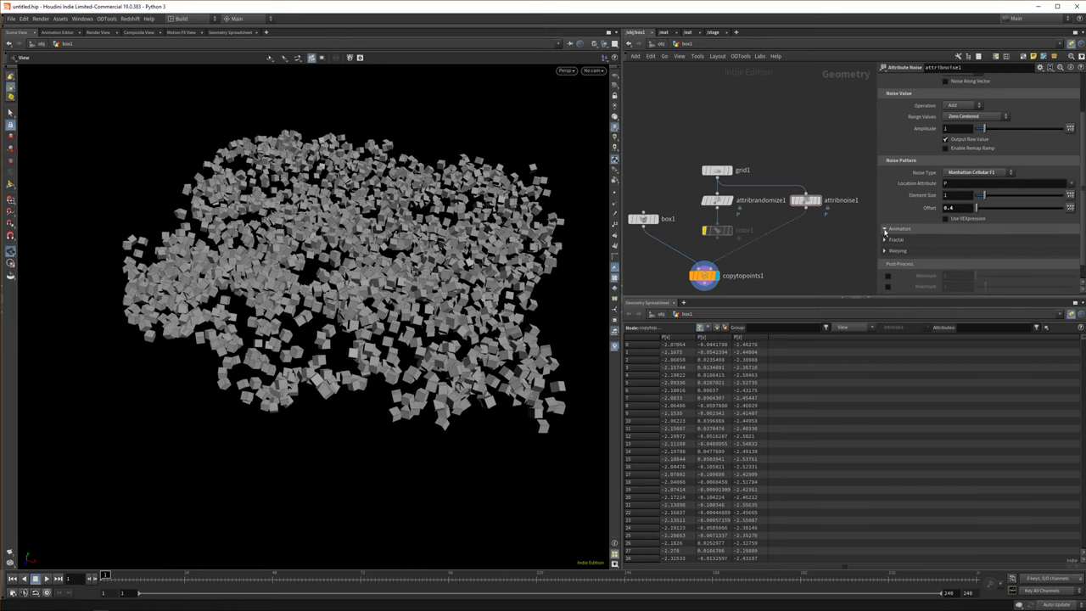
Enable Animate Noise and play the timeline to watch the box cloud shift
{"action": "left_click", "coordinate": [885, 228]}
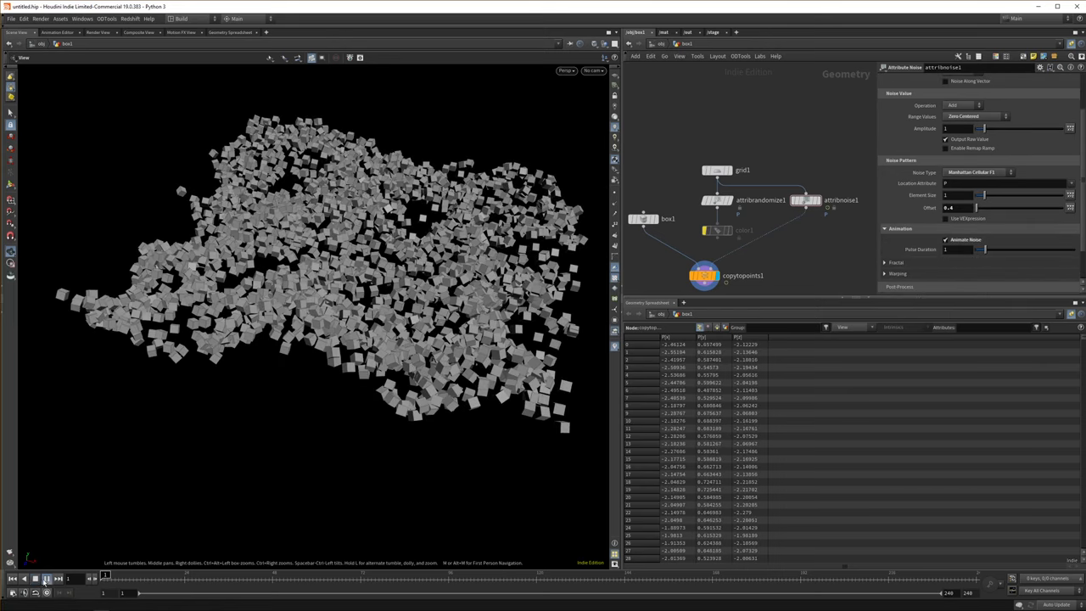
{"action": "left_click", "coordinate": [47, 592]}
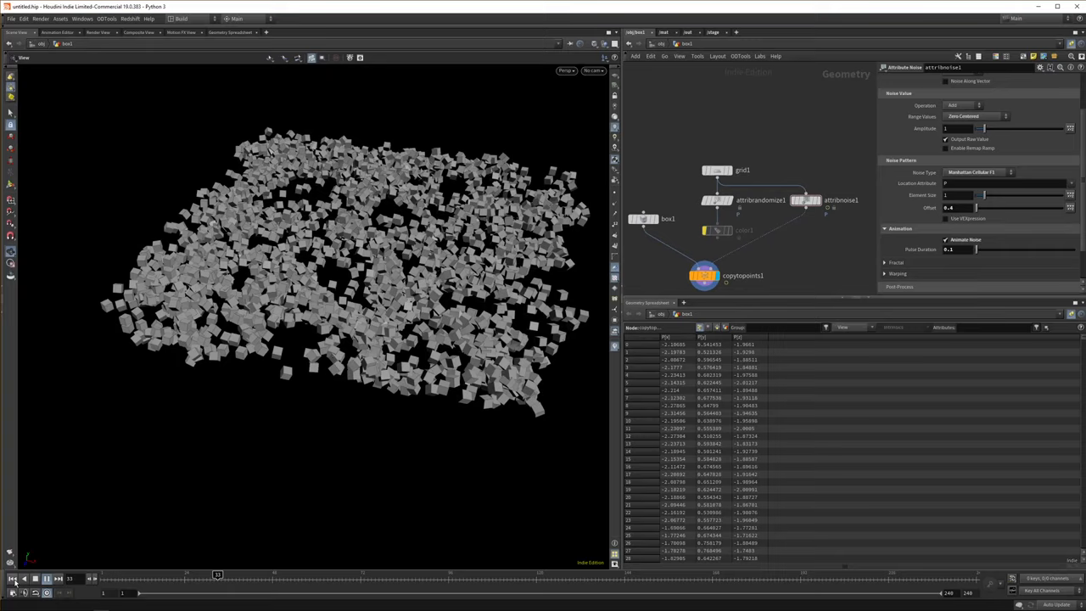
{"action": "left_click", "coordinate": [14, 593]}
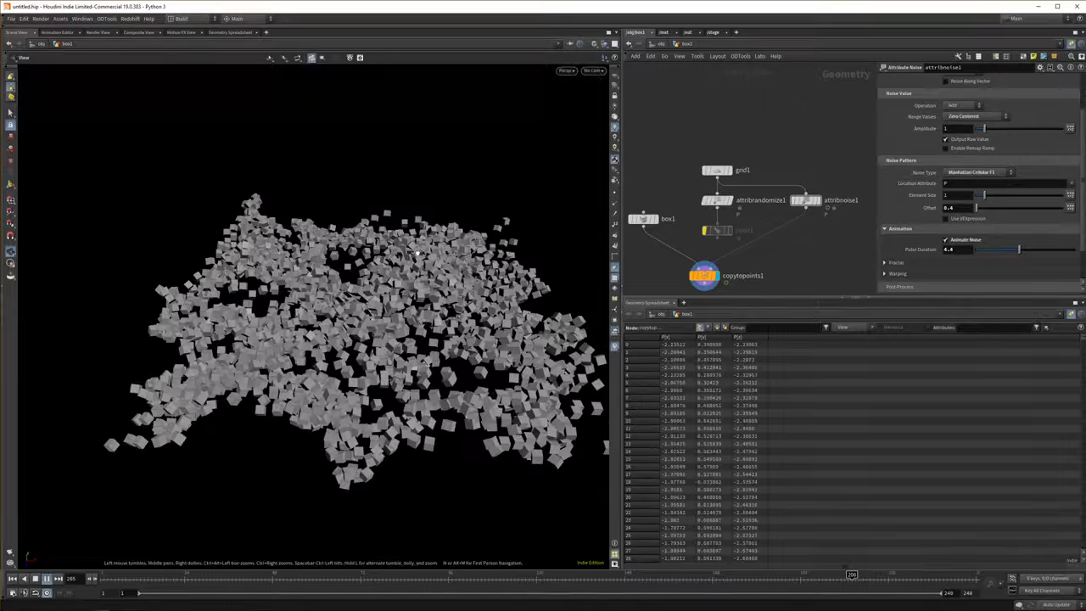
{"action": "left_click", "coordinate": [976, 173]}
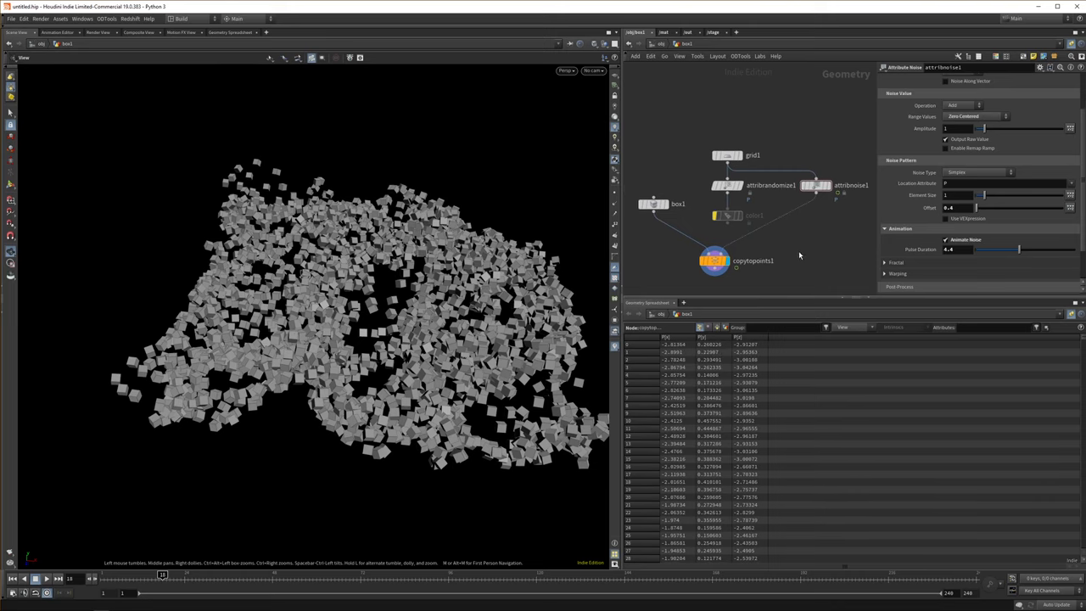
{"action": "mouse_move", "coordinate": [740, 241]}
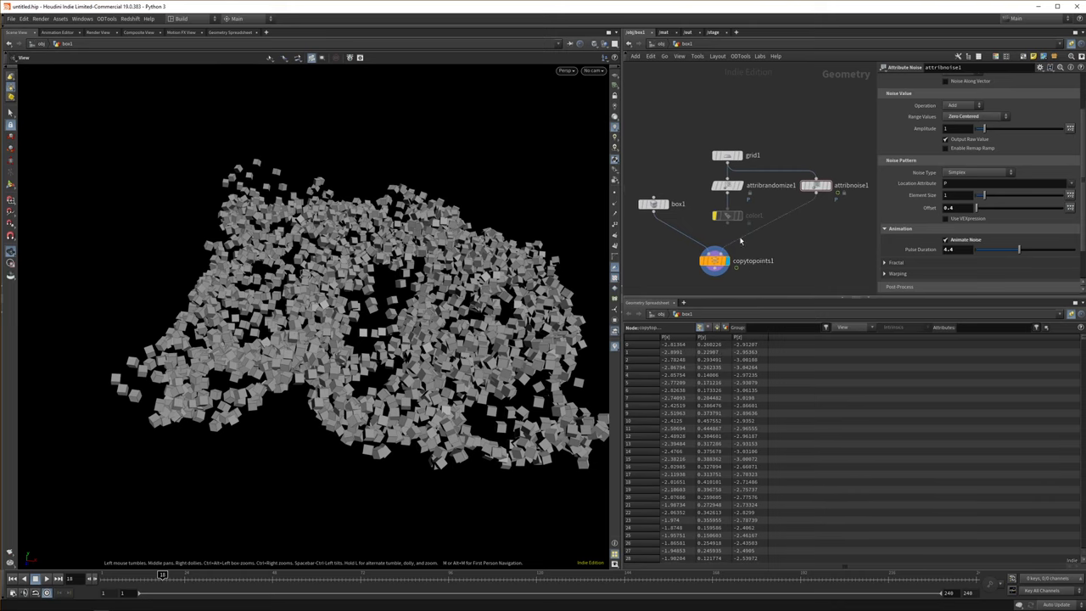
Select the box node to bring the copied cubes back to a flat, even grid
{"action": "left_click", "coordinate": [726, 214]}
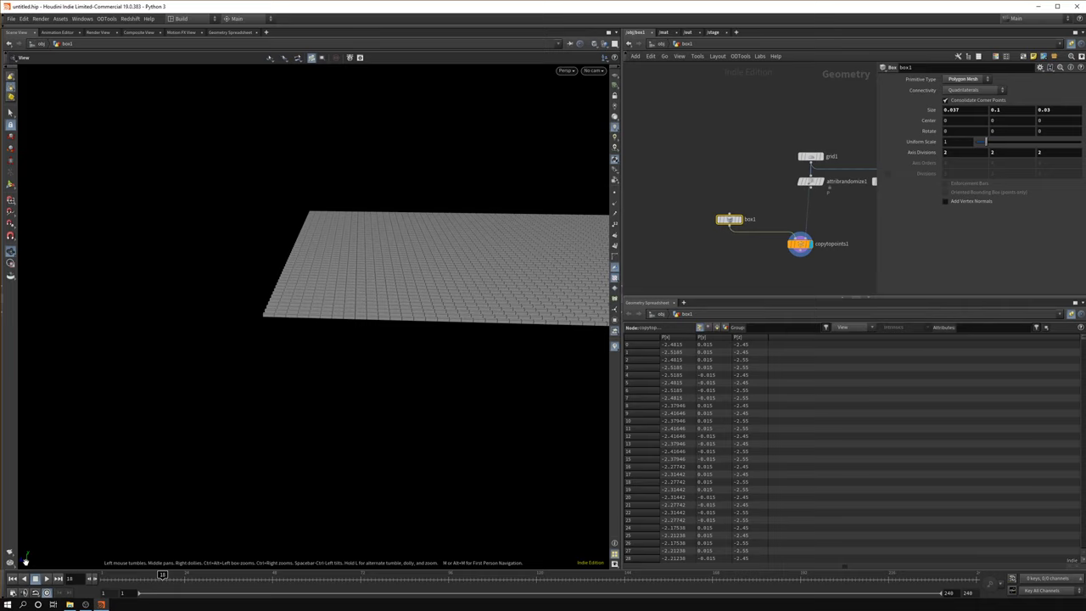
{"action": "mouse_move", "coordinate": [24, 562]}
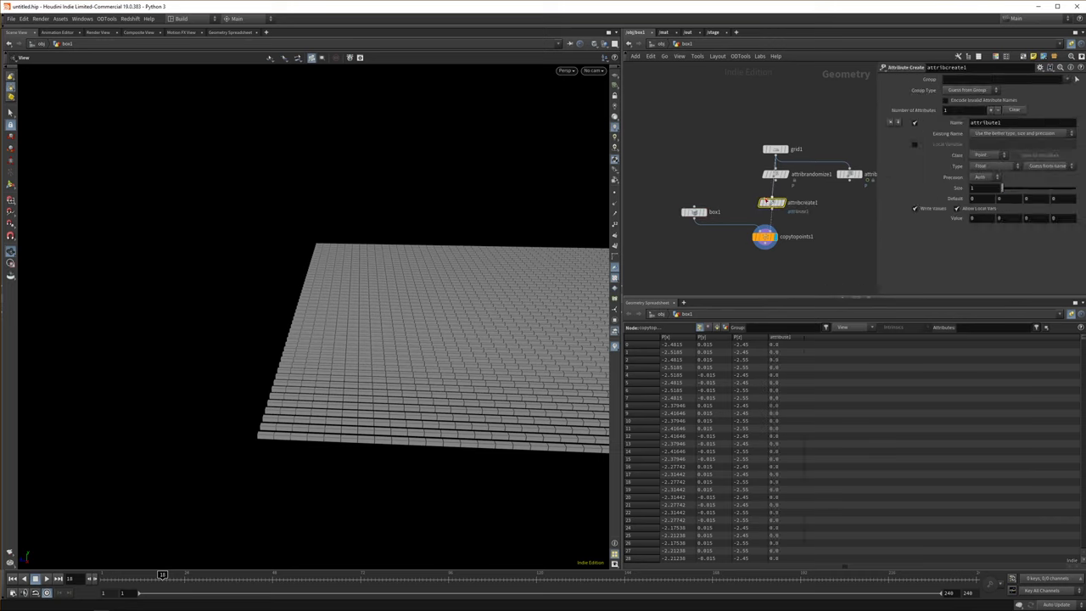
Name the new attribute scale with vector values and rewire so copytopoints stretches boxes into bars
{"action": "triple_click", "coordinate": [1018, 122]}
{"action": "type", "text": "s"}
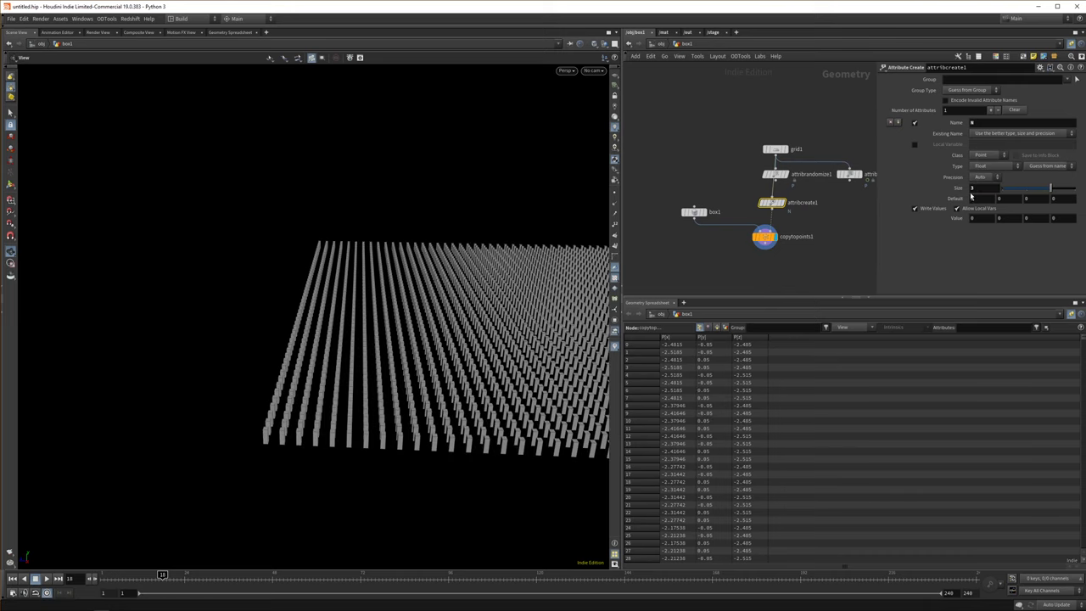
{"action": "mouse_move", "coordinate": [459, 292]}
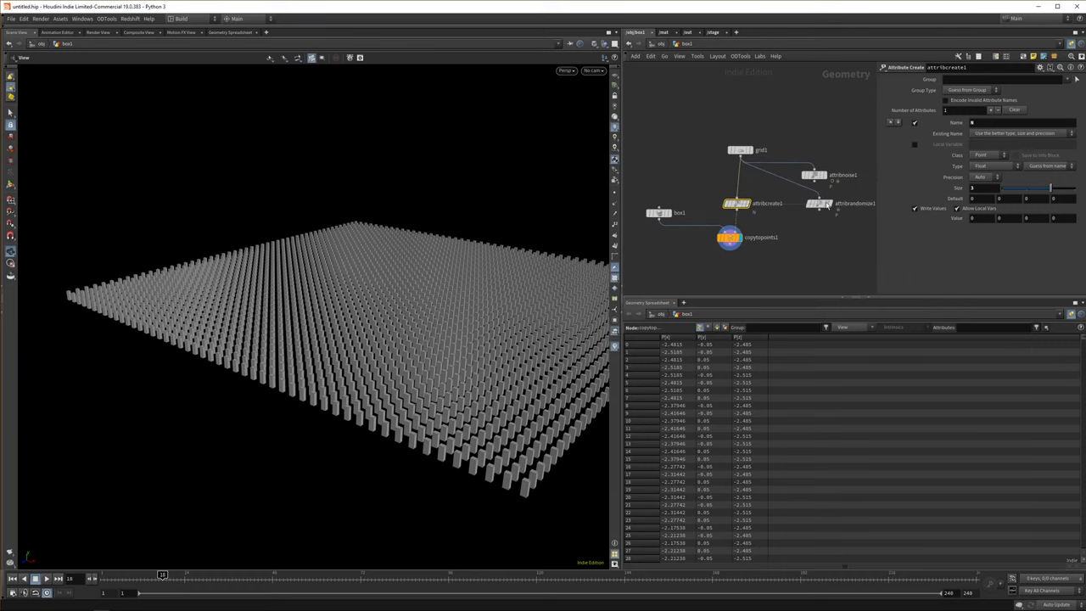
{"action": "left_click_drag", "start_coordinate": [339, 339], "coordinate": [428, 285]}
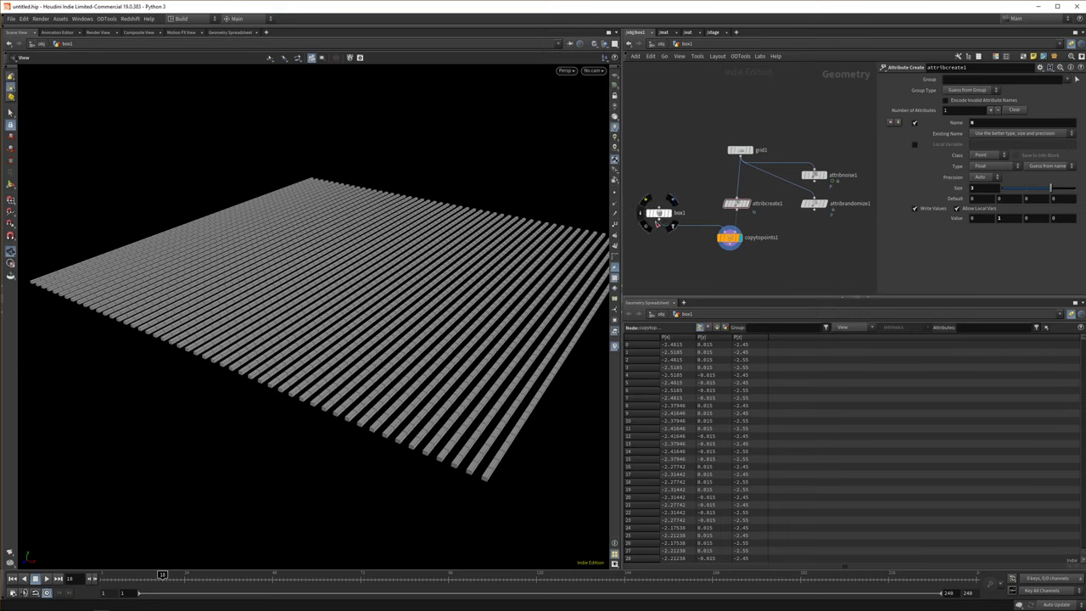
{"action": "mouse_move", "coordinate": [677, 208]}
{"action": "type", "text": "tran"}
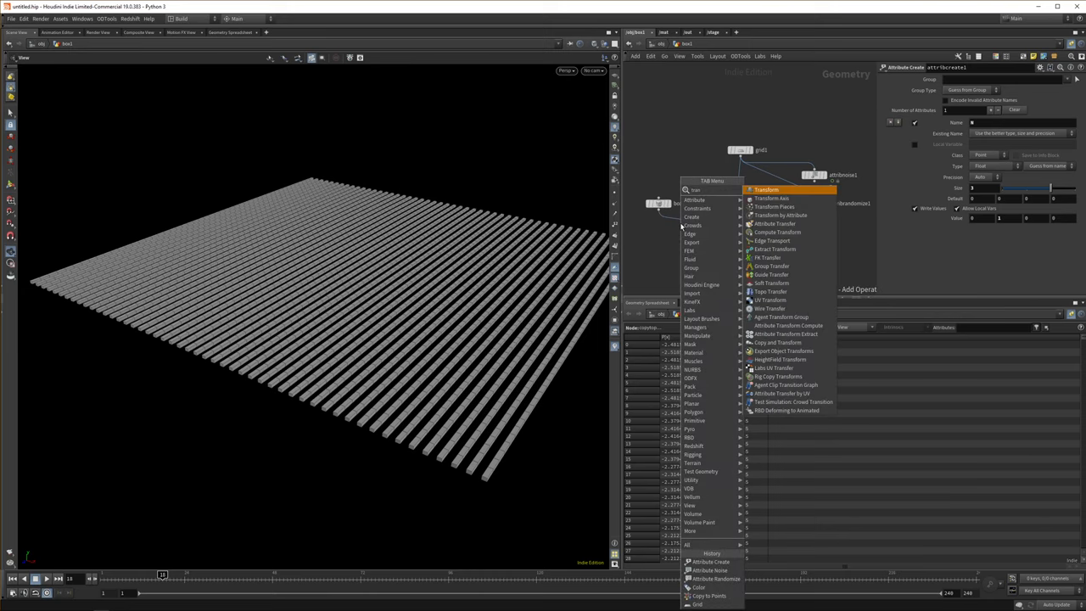
Browse the Transform operators in the Tab menu of the network editor
{"action": "left_click", "coordinate": [764, 190]}
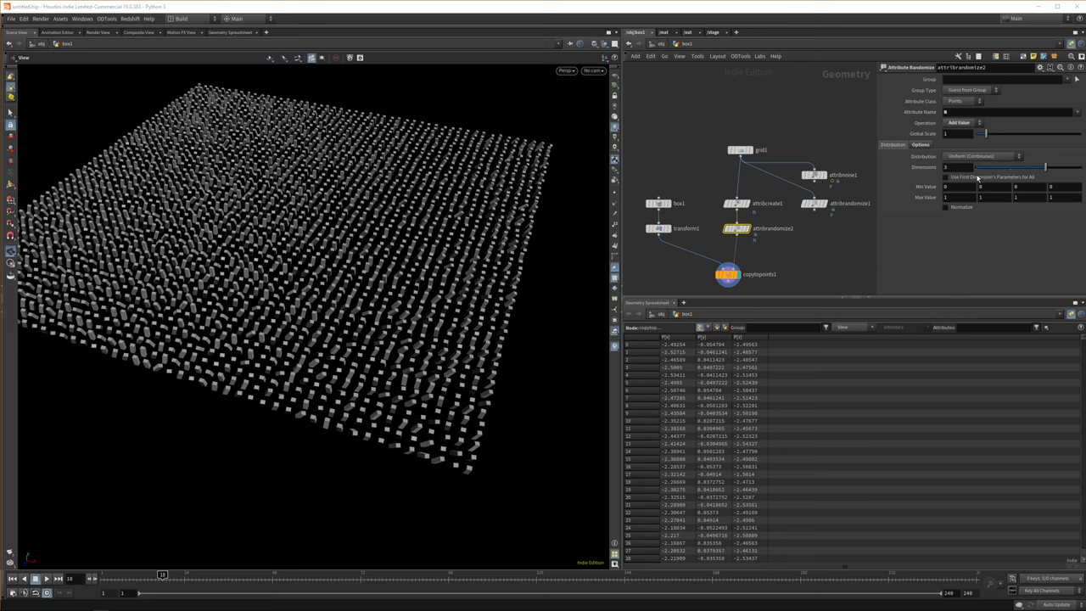
{"action": "mouse_move", "coordinate": [720, 217]}
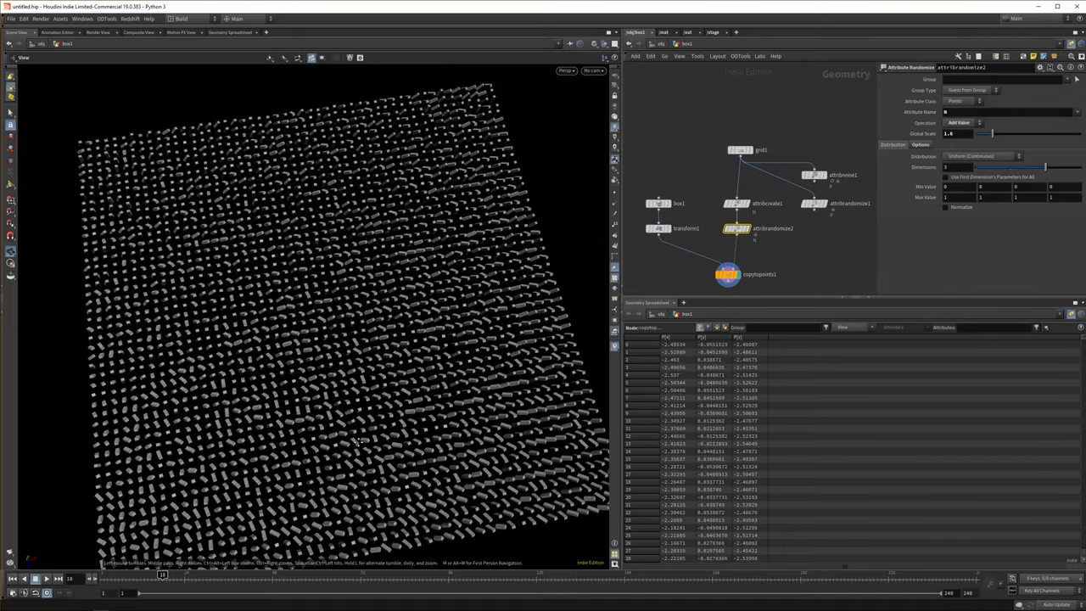
Orbit the viewport to look down on the grid of randomly tilted cubes
{"action": "left_click_drag", "start_coordinate": [357, 340], "coordinate": [305, 280]}
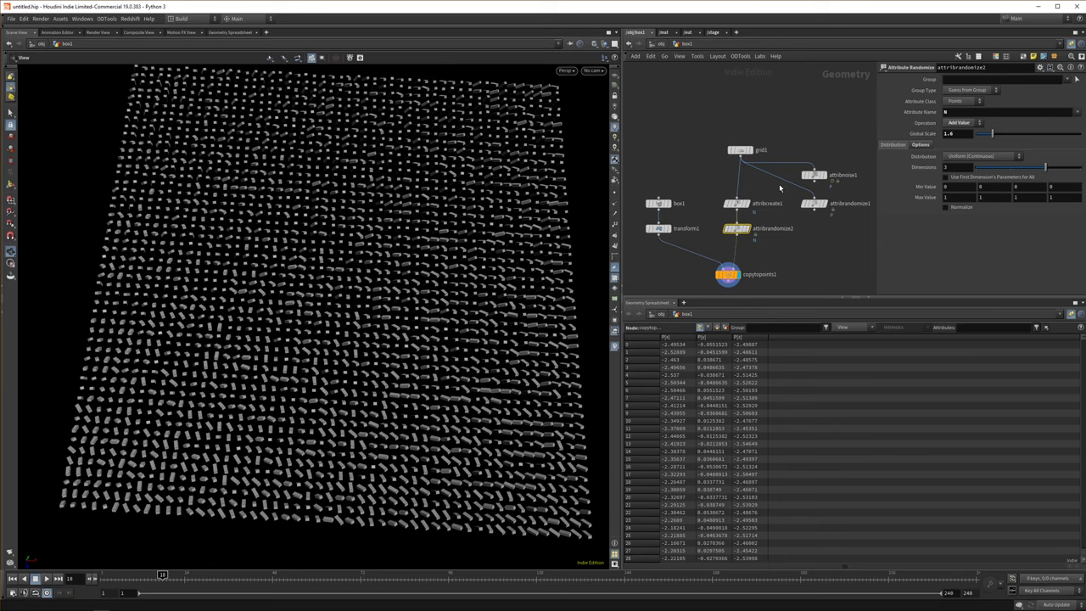
{"action": "mouse_move", "coordinate": [809, 243]}
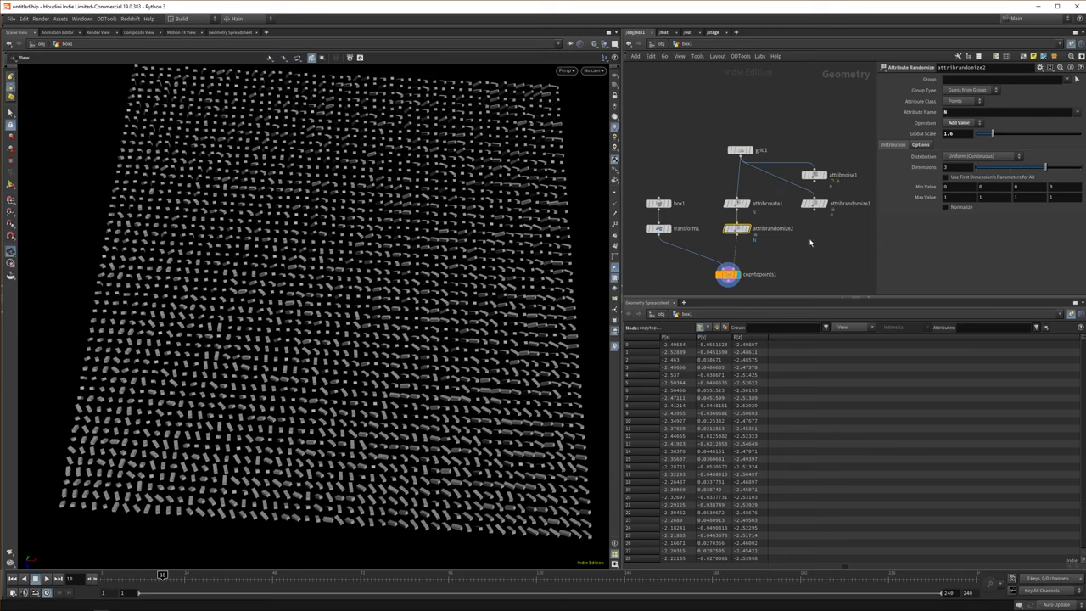
{"action": "mouse_move", "coordinate": [812, 236]}
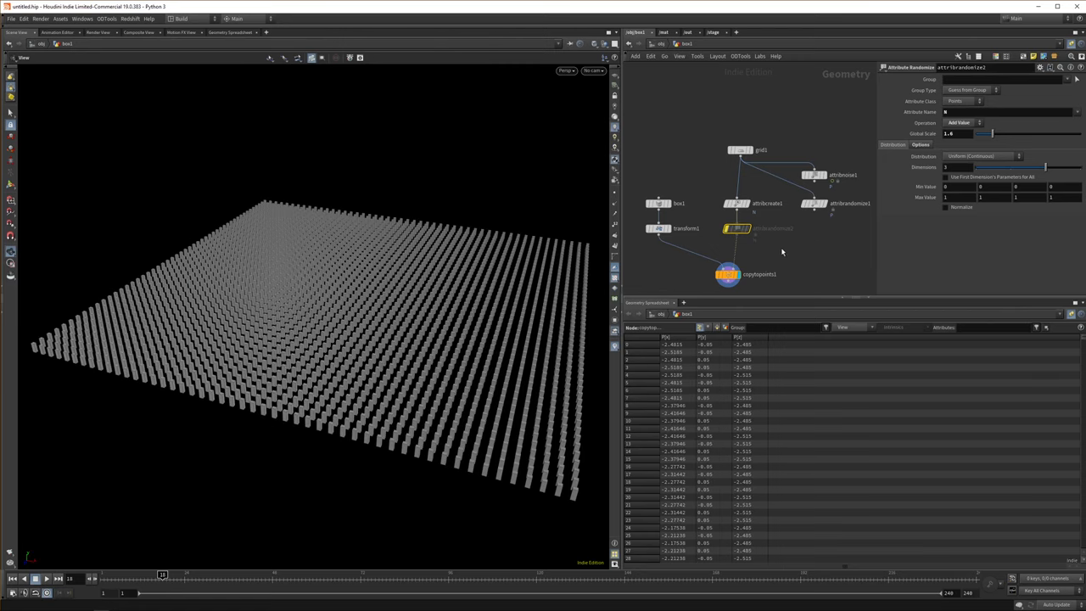
{"action": "mouse_move", "coordinate": [771, 258]}
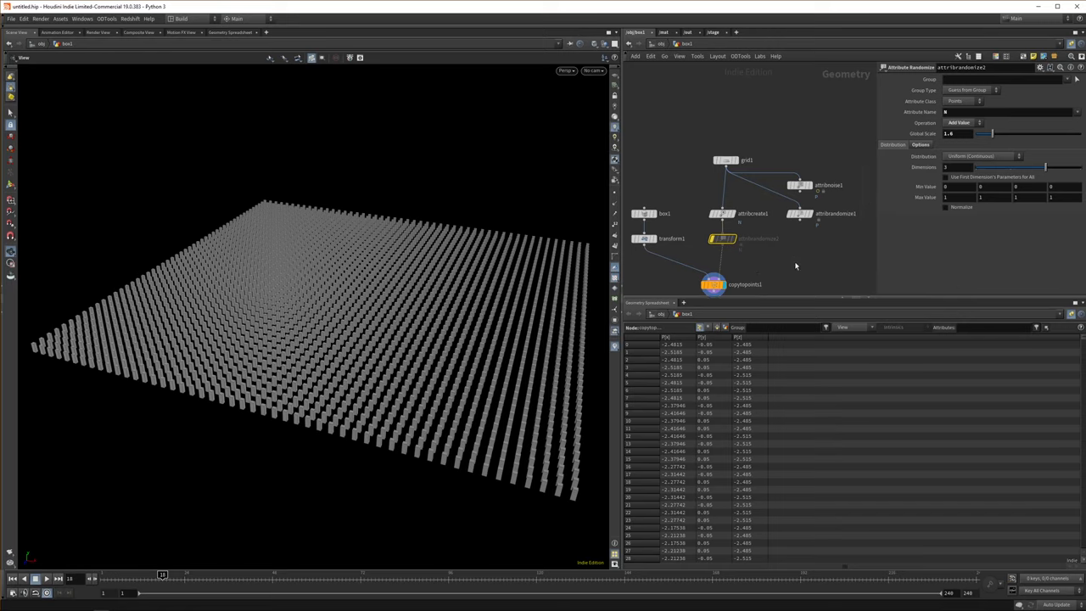
{"action": "mouse_move", "coordinate": [702, 173]}
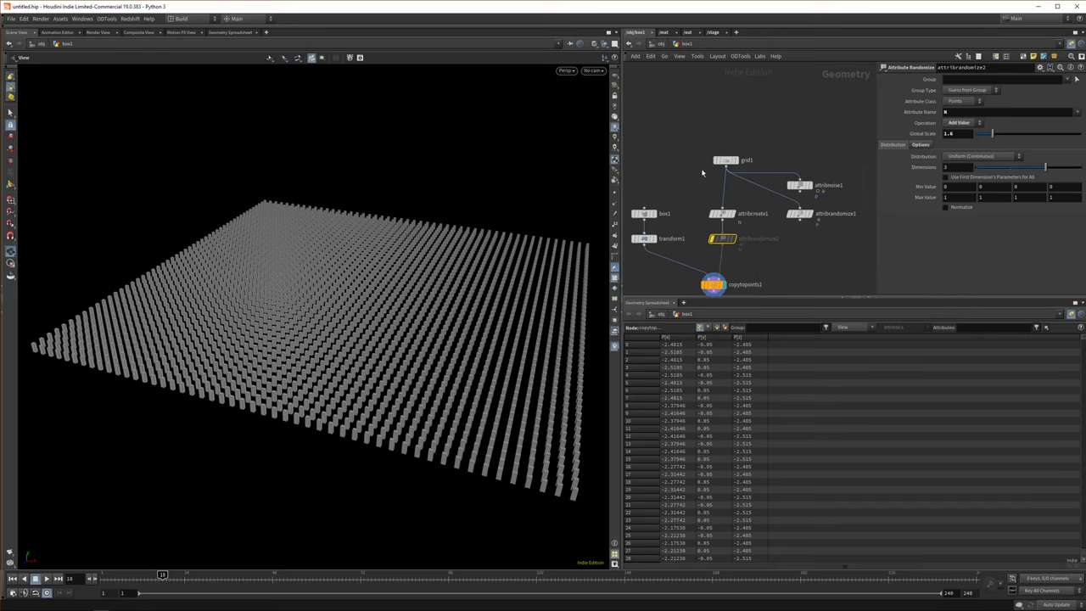
Add an Attribute Noise SOP into the points chain with Attribute Names set to pscale
{"action": "key", "text": "tab"}
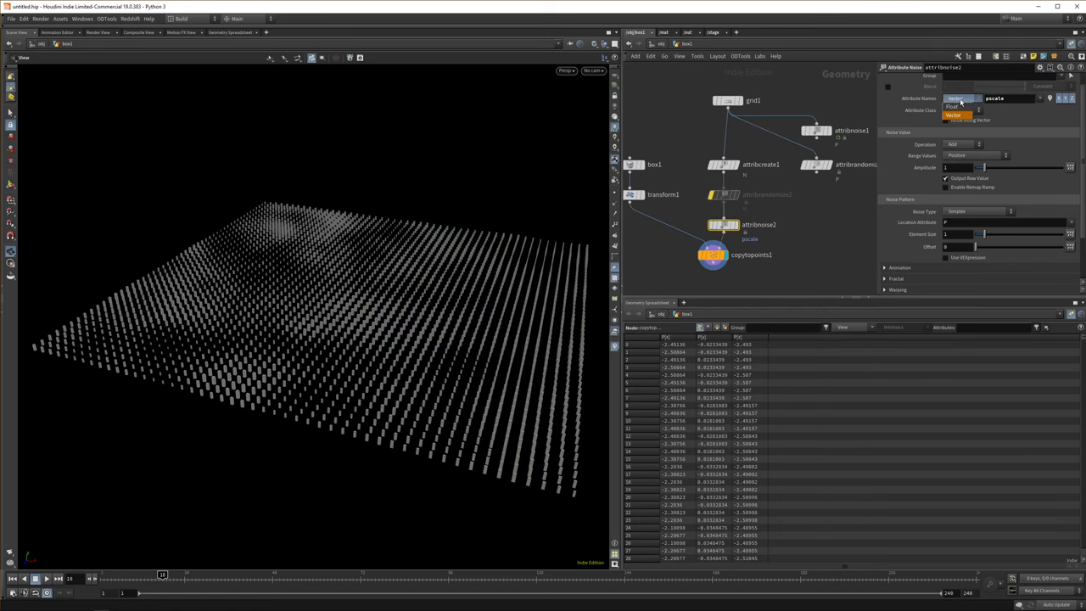
{"action": "left_click", "coordinate": [964, 98]}
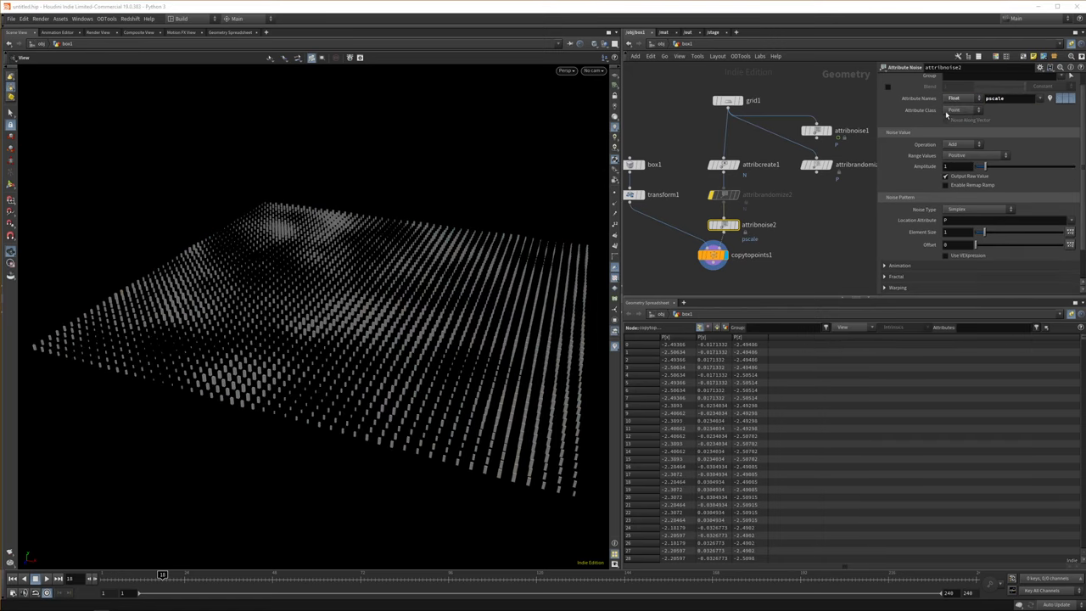
{"action": "mouse_move", "coordinate": [841, 200]}
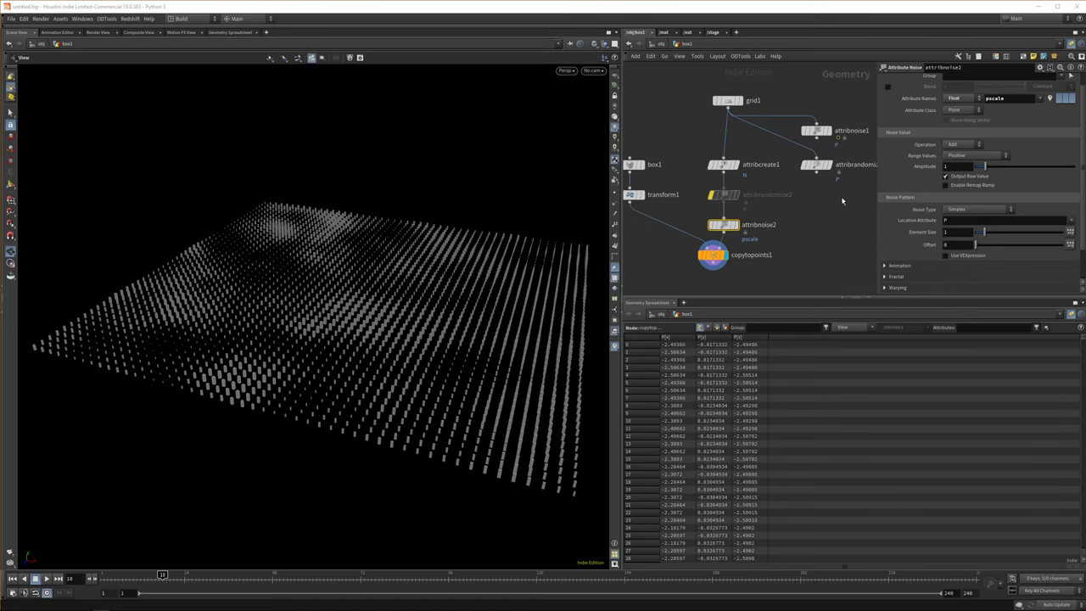
{"action": "mouse_move", "coordinate": [431, 314]}
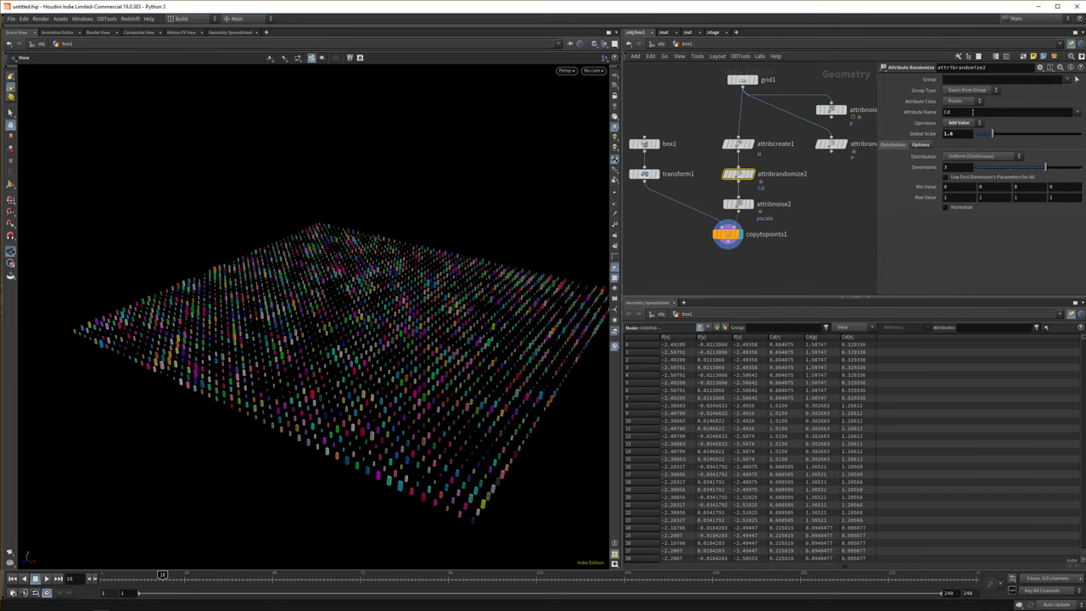
Preview the Cd randomize node's output, then restore the display flag on copytopoints1
{"action": "left_click", "coordinate": [736, 143]}
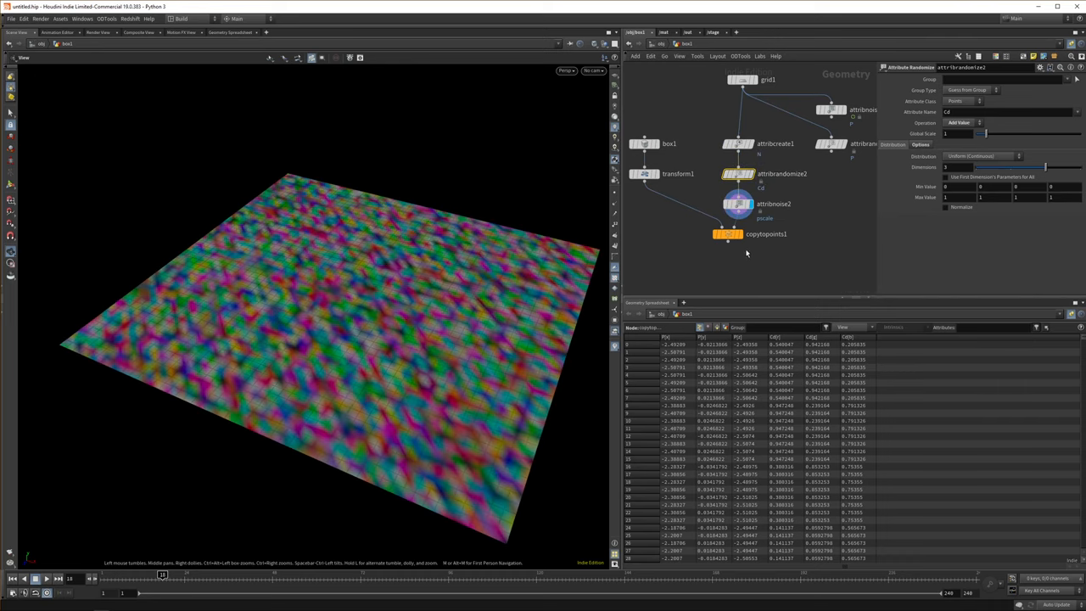
{"action": "left_click", "coordinate": [727, 234]}
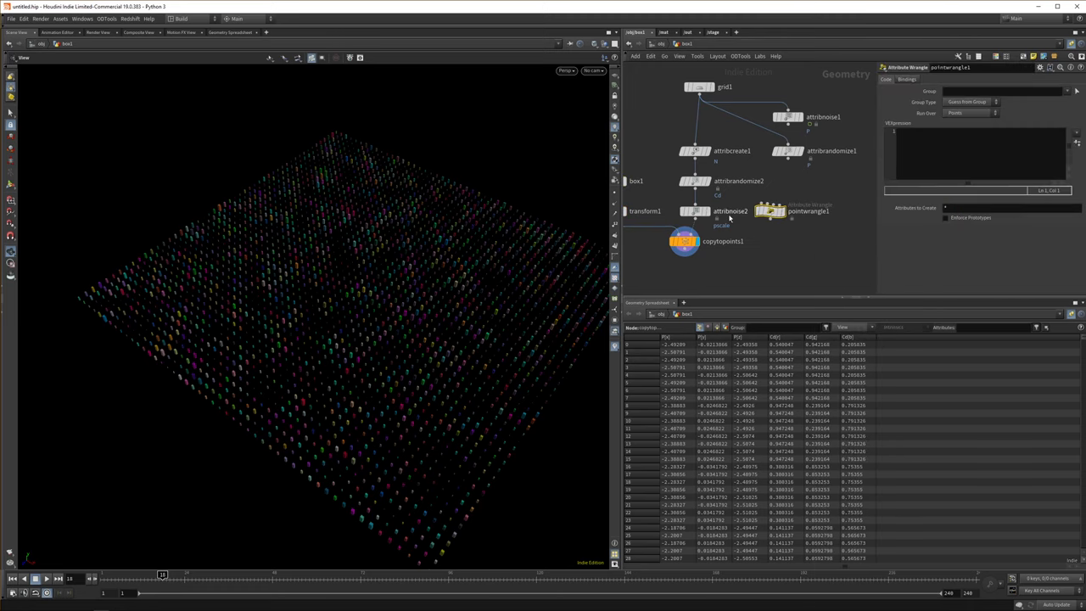
{"action": "mouse_move", "coordinate": [764, 220]}
{"action": "type", "text": "noise"}
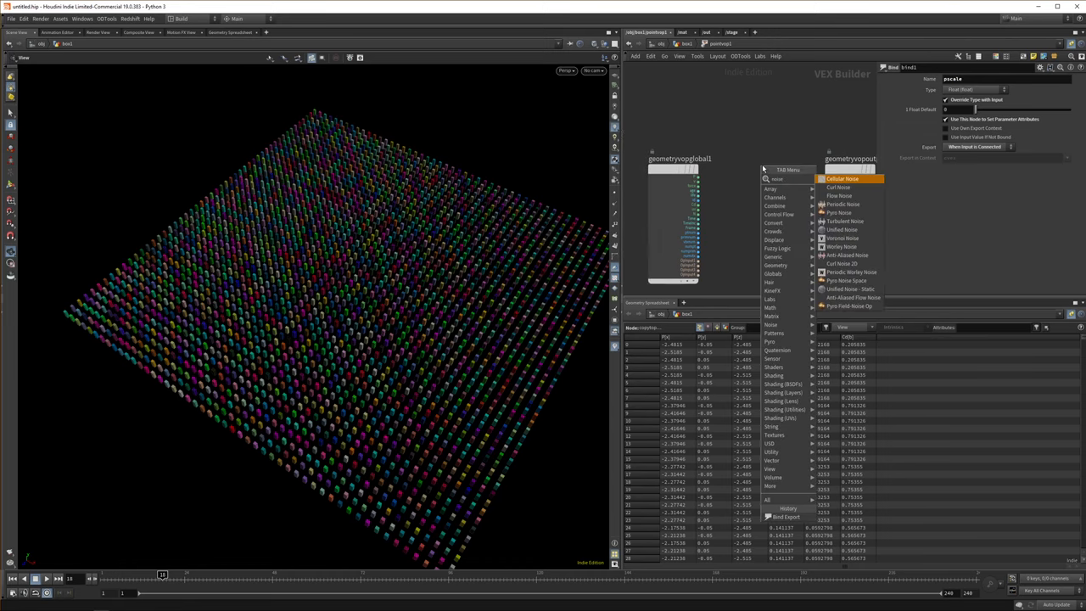
{"action": "mouse_move", "coordinate": [840, 197]}
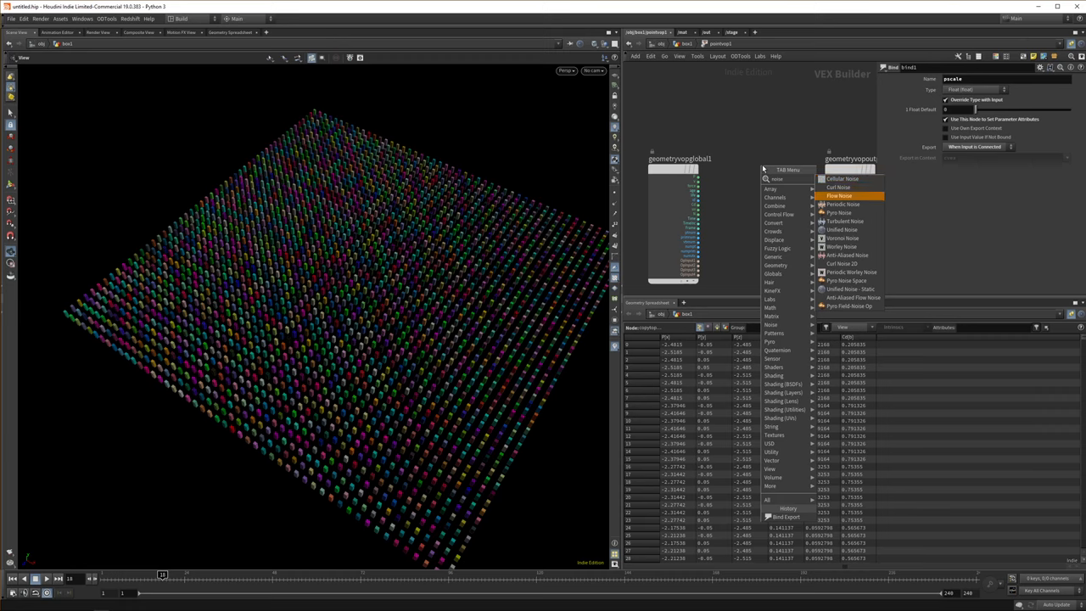
Pick a noise VOP such as Flow Noise from the Noise submenu inside the Attribute VOP
{"action": "left_click", "coordinate": [839, 187]}
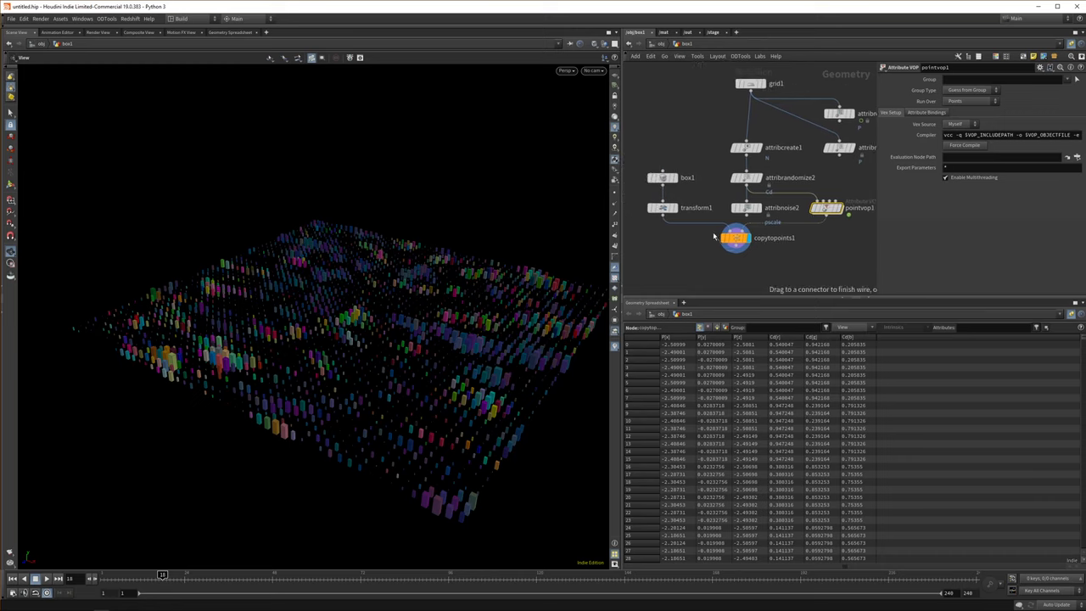
Select Copy to Points so the boxes copy without the extra noise or colour attributes
{"action": "left_click", "coordinate": [736, 238]}
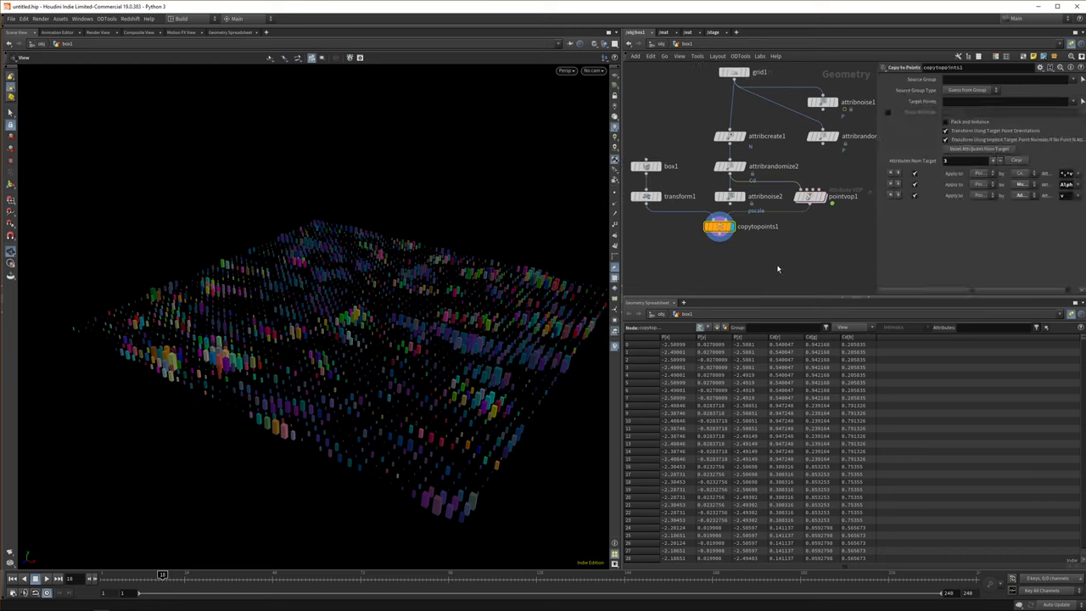
{"action": "mouse_move", "coordinate": [781, 244]}
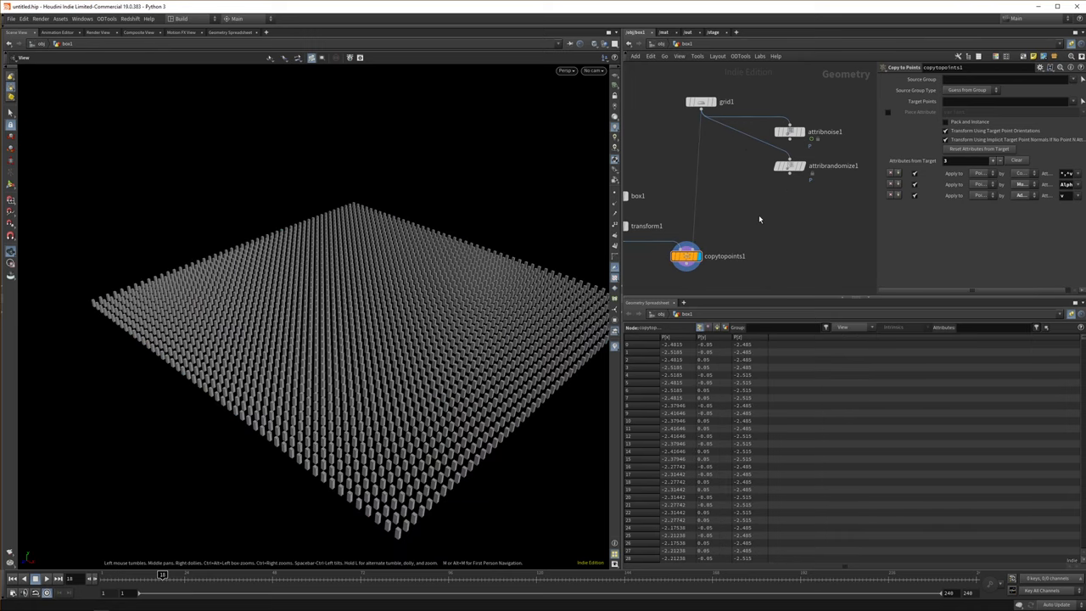
{"action": "mouse_move", "coordinate": [730, 204]}
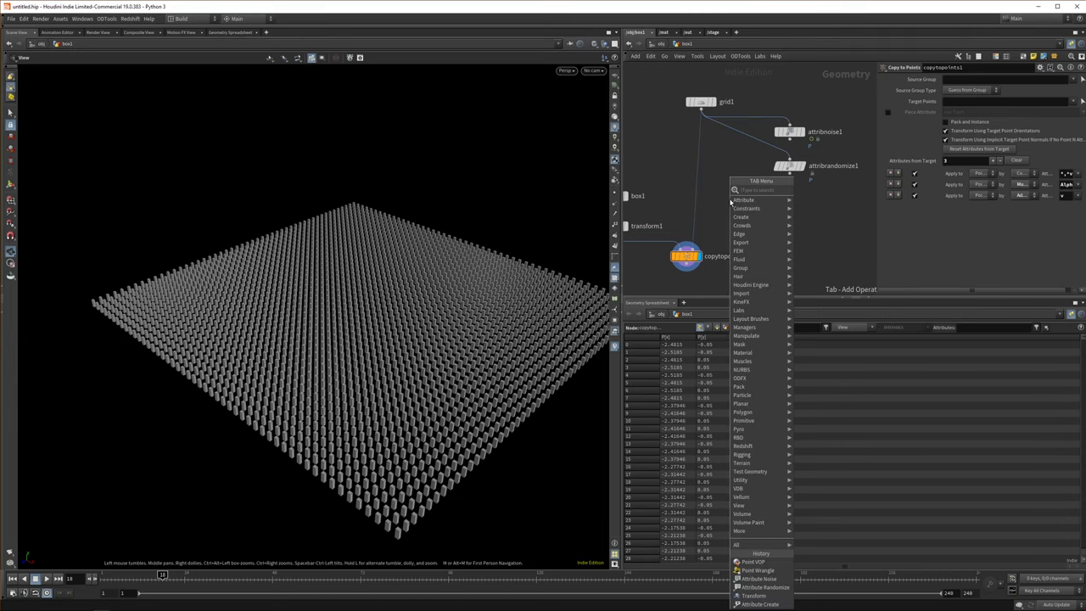
Add Attribute Randomize on N with Distribution set to Custom Ramp and shape the ramp points
{"action": "key", "text": "Escape"}
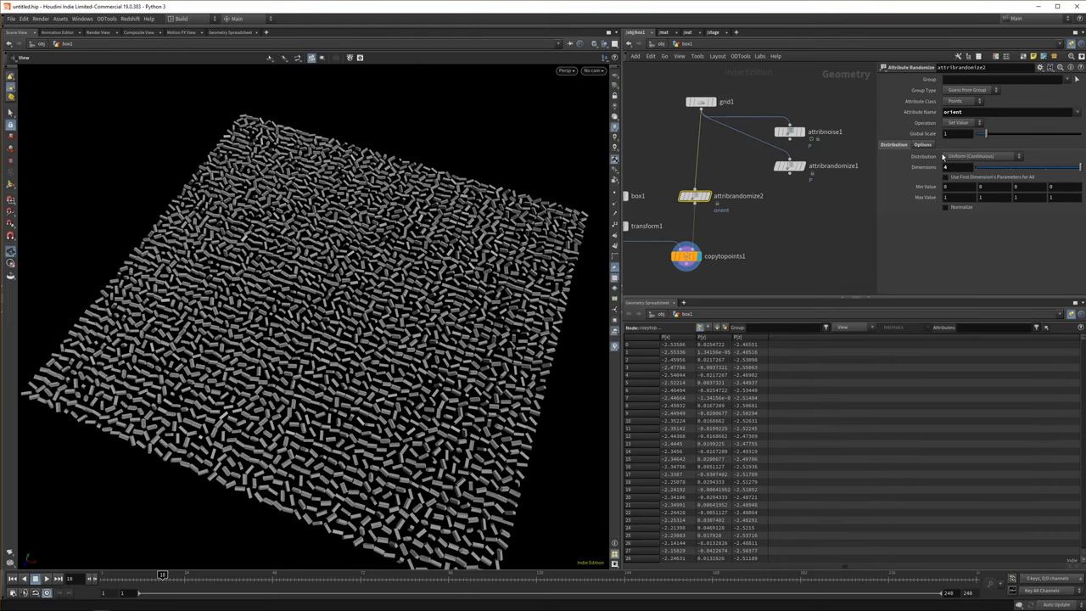
{"action": "left_click", "coordinate": [981, 157]}
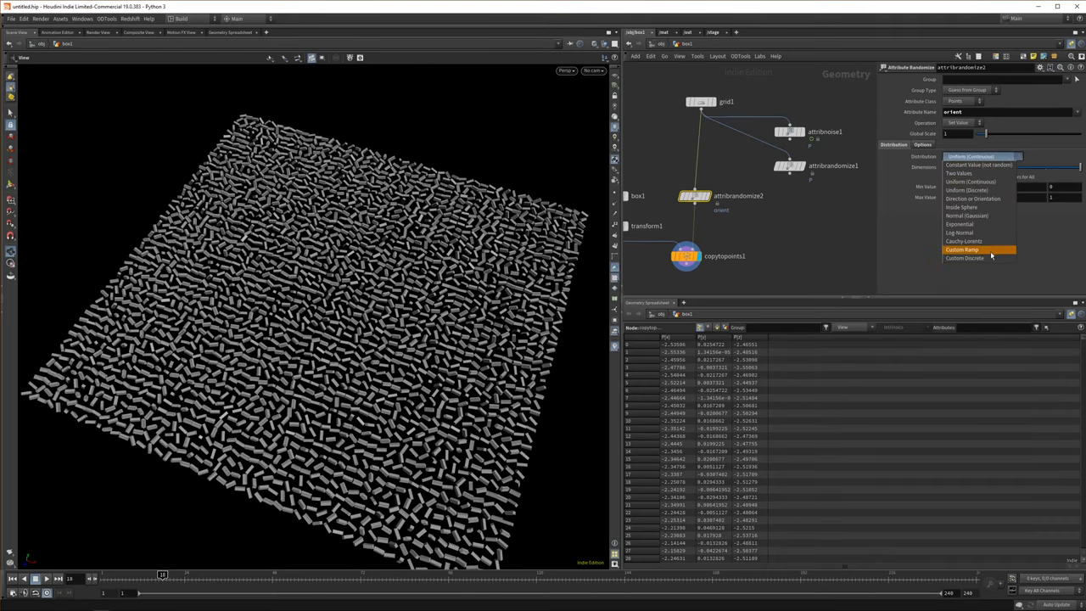
{"action": "left_click", "coordinate": [962, 250]}
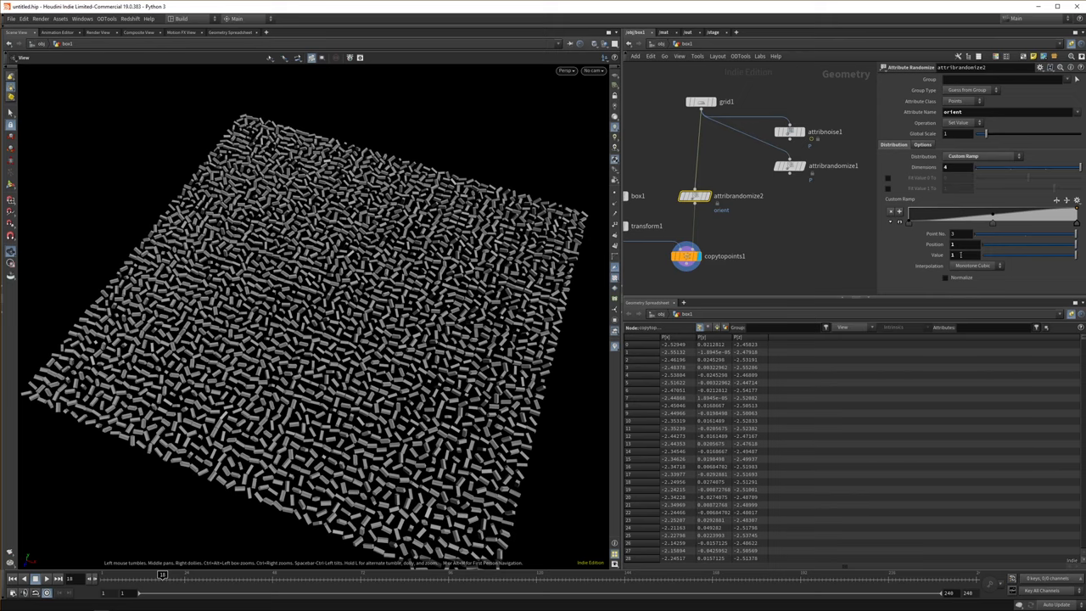
{"action": "left_click_drag", "start_coordinate": [992, 218], "coordinate": [957, 214]}
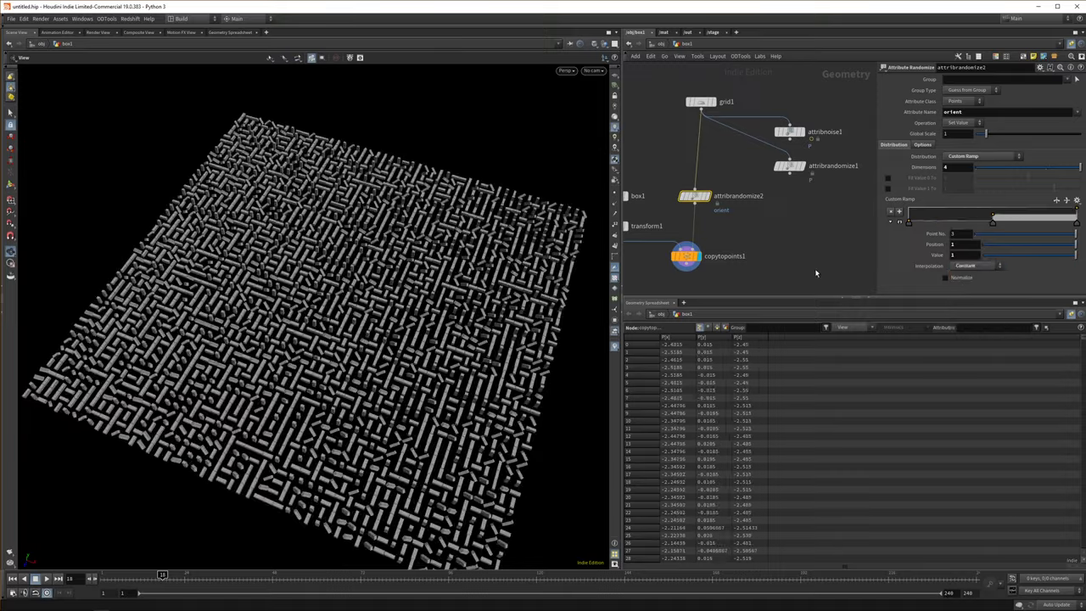
Zoom the viewport to check the maze formed by the constant-stepped ramp orientations
{"action": "scroll", "scroll_direction": "down", "scroll_amount": 3}
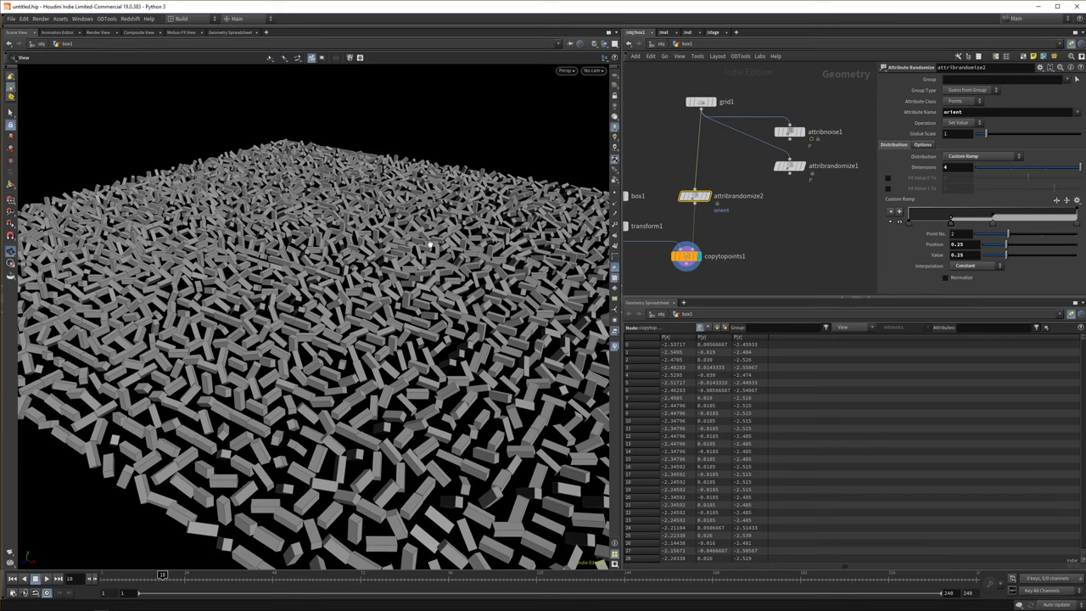
{"action": "mouse_move", "coordinate": [974, 197]}
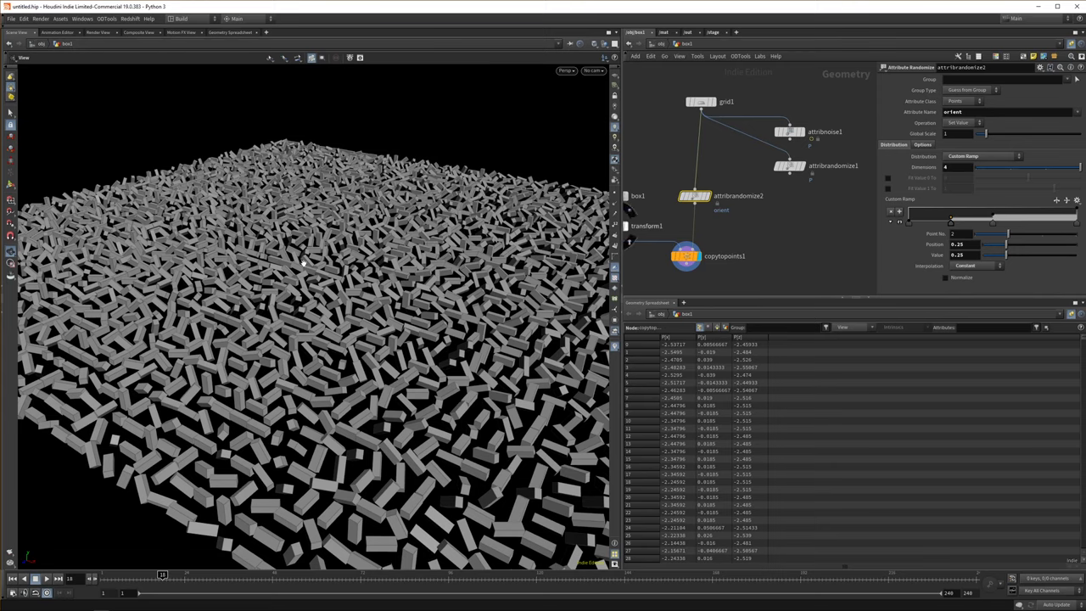
{"action": "mouse_move", "coordinate": [370, 263]}
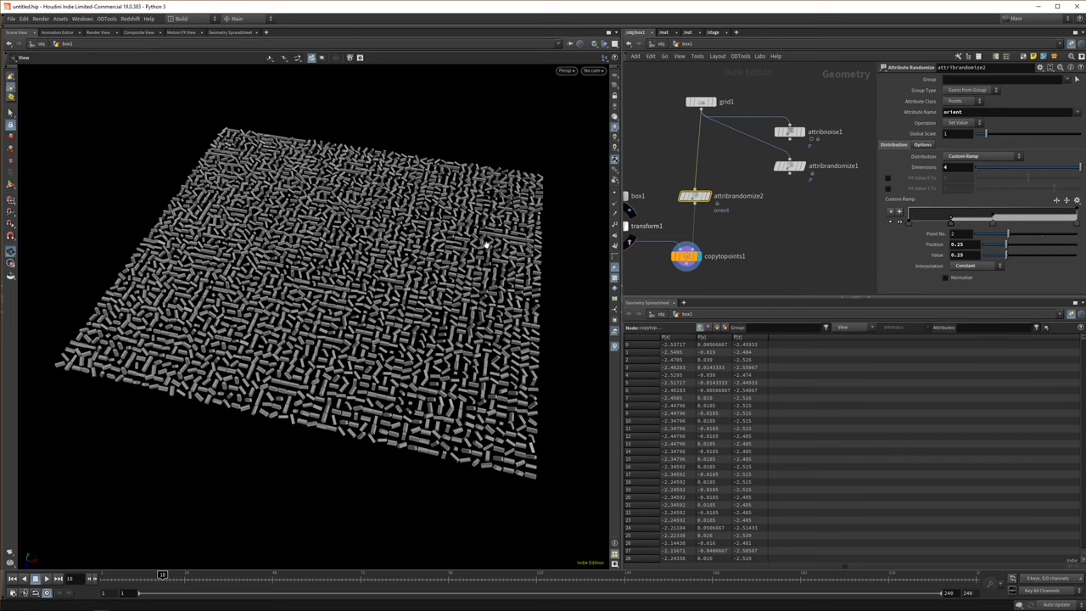
{"action": "mouse_move", "coordinate": [482, 253]}
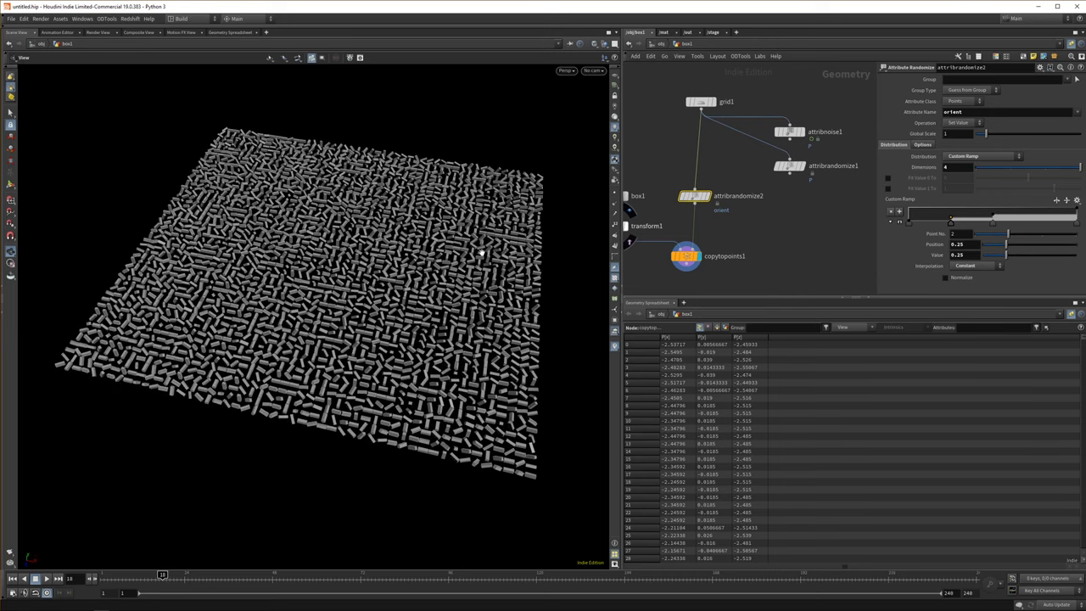